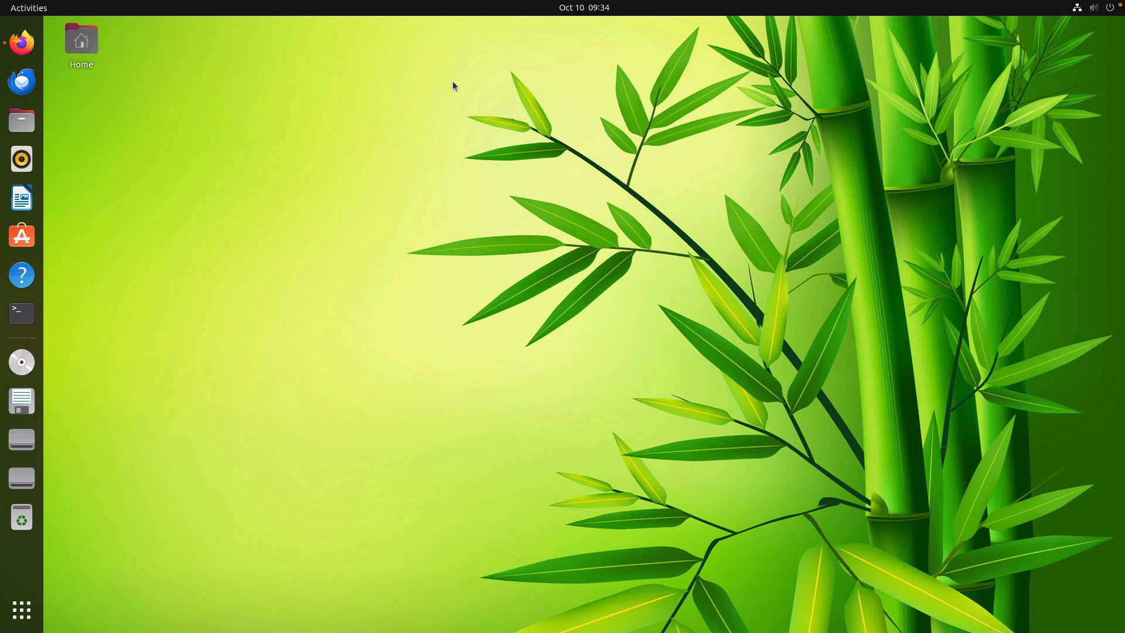
mouse_move(247, 5)
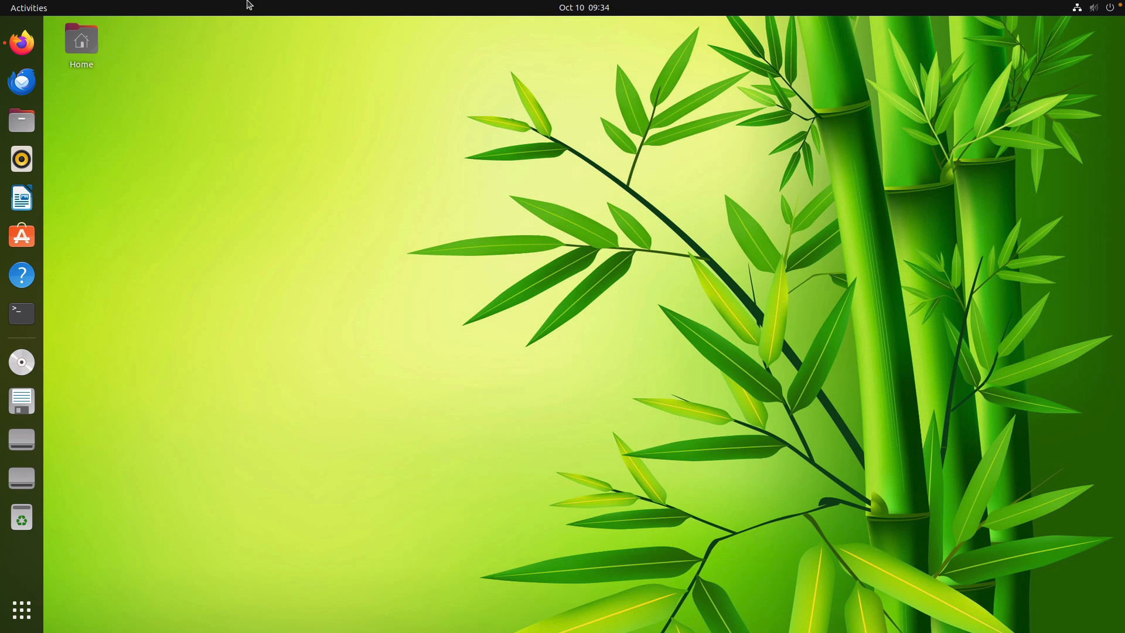
mouse_move(136, 110)
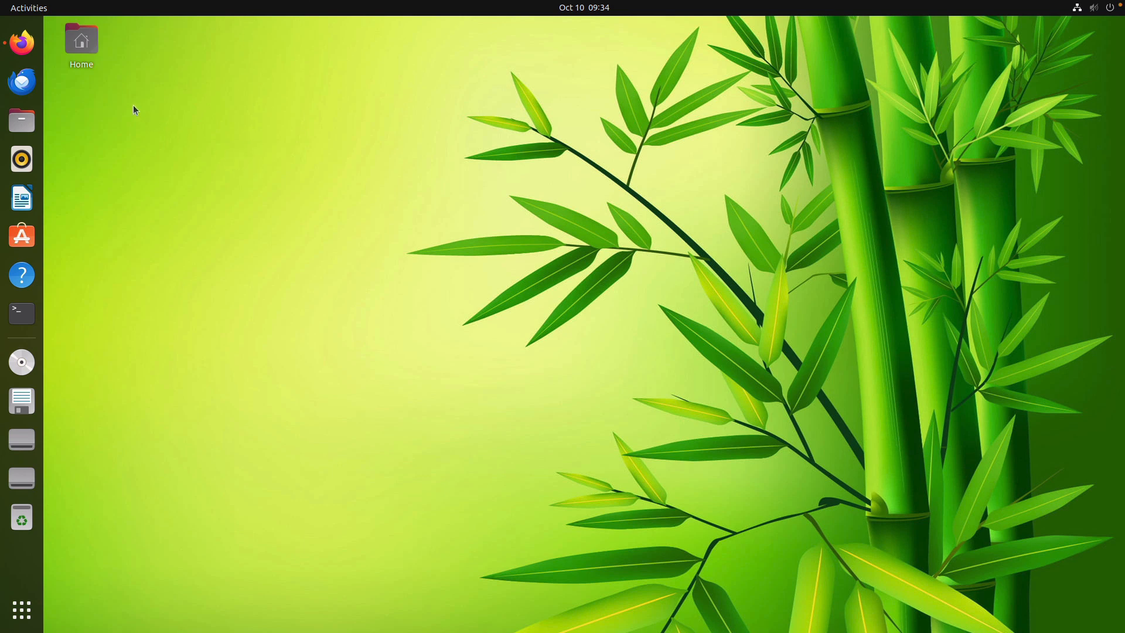
mouse_move(21, 43)
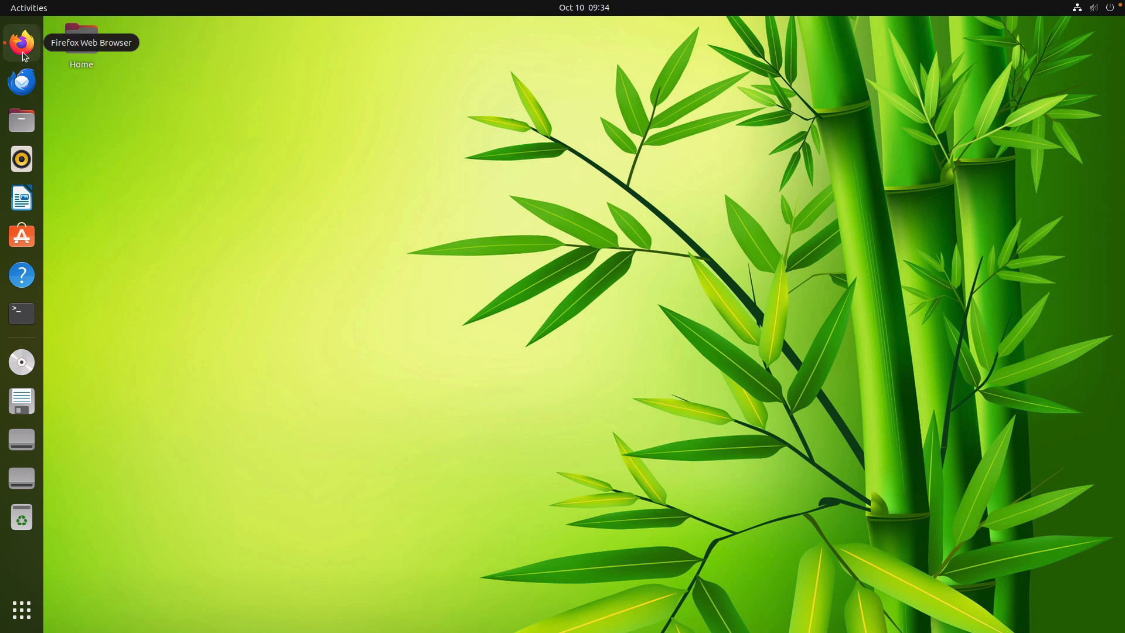
Search 'go install' in Firefox and open go.dev's Download and install page.
click(21, 42)
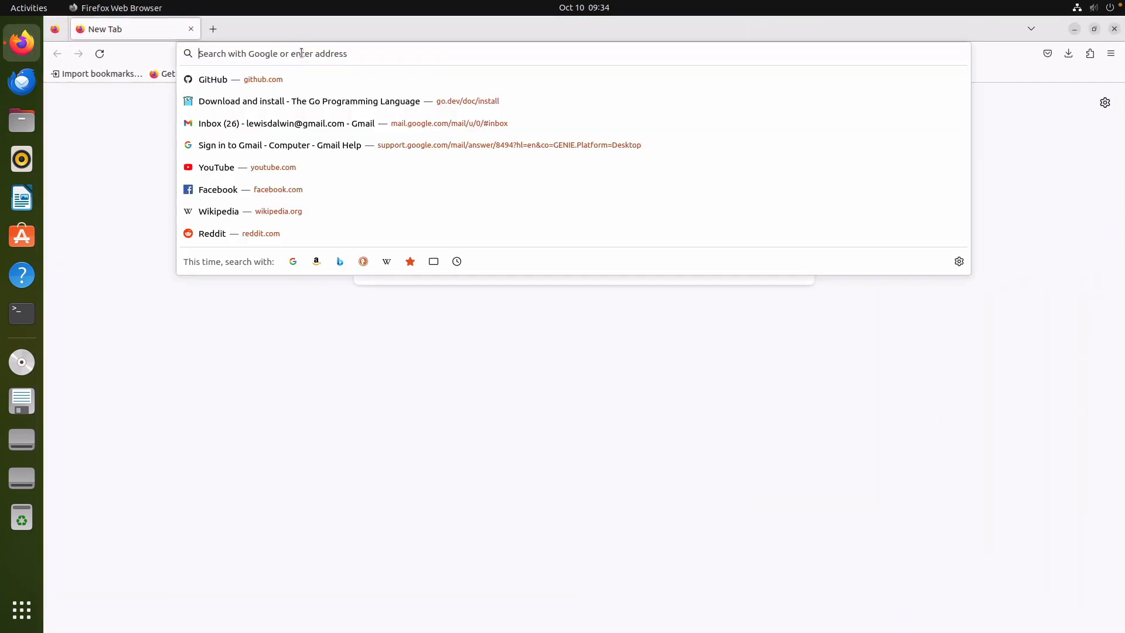
text(go)
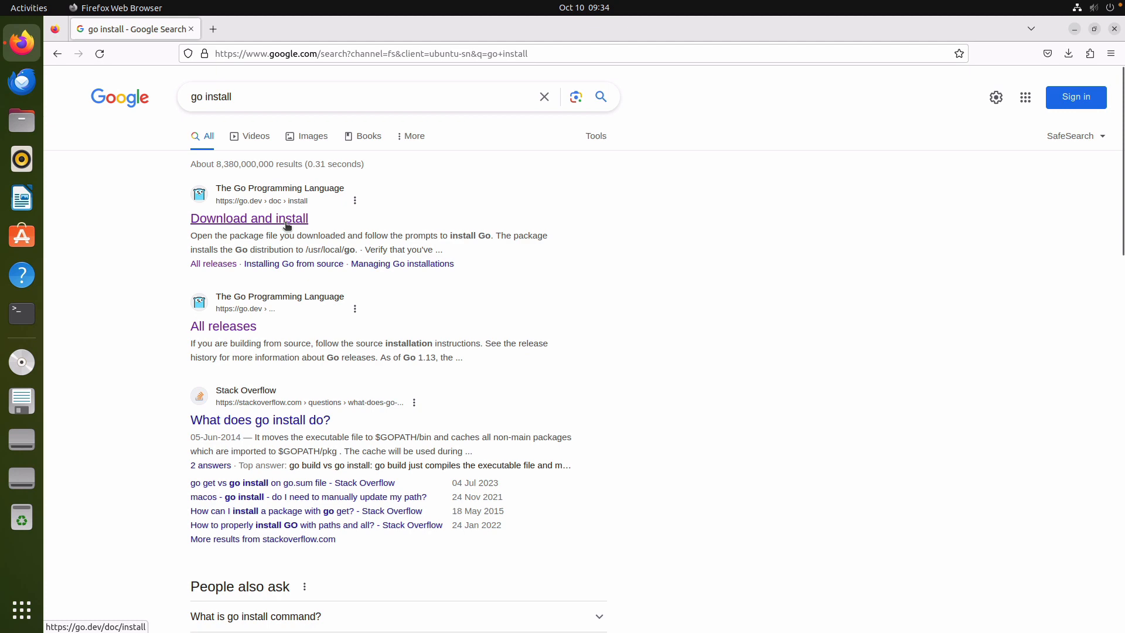
click(248, 218)
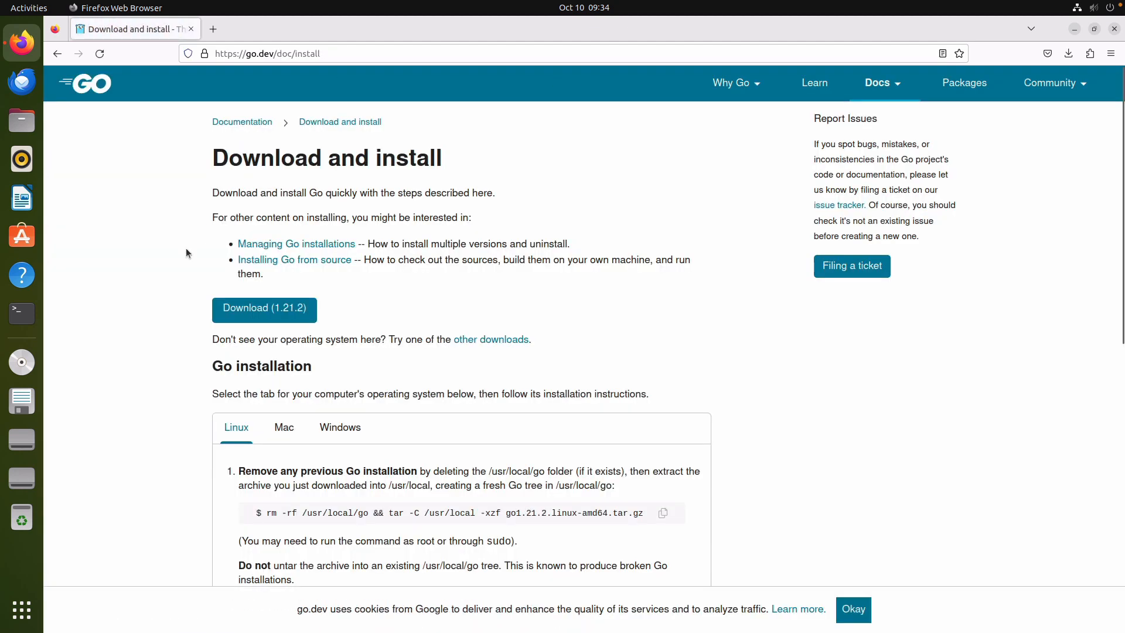
scroll(down, 3)
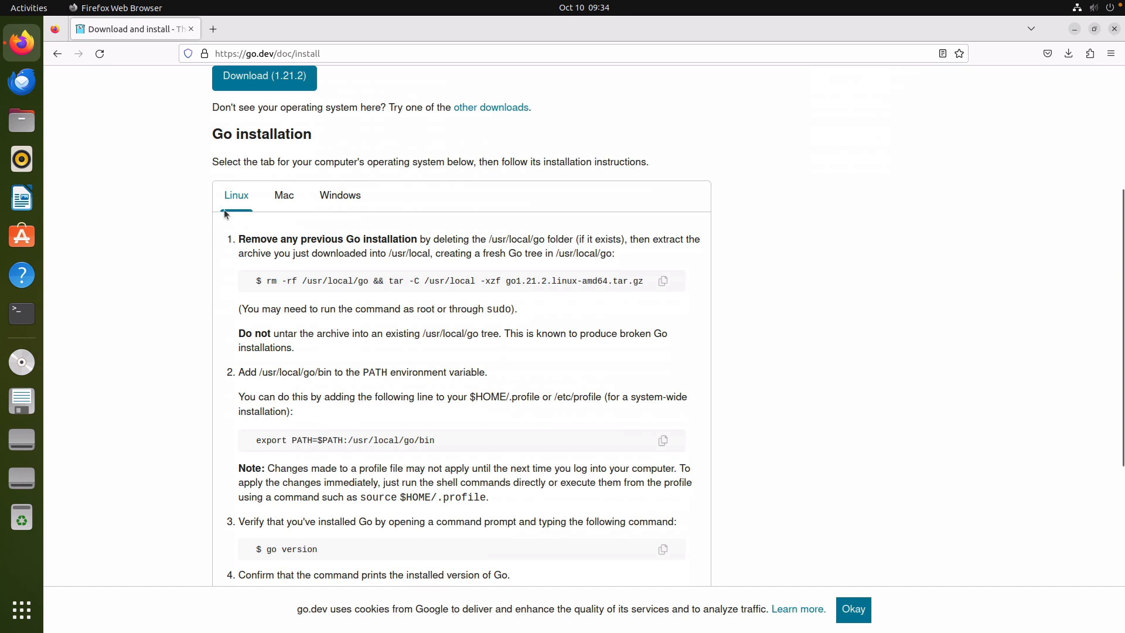
mouse_move(333, 205)
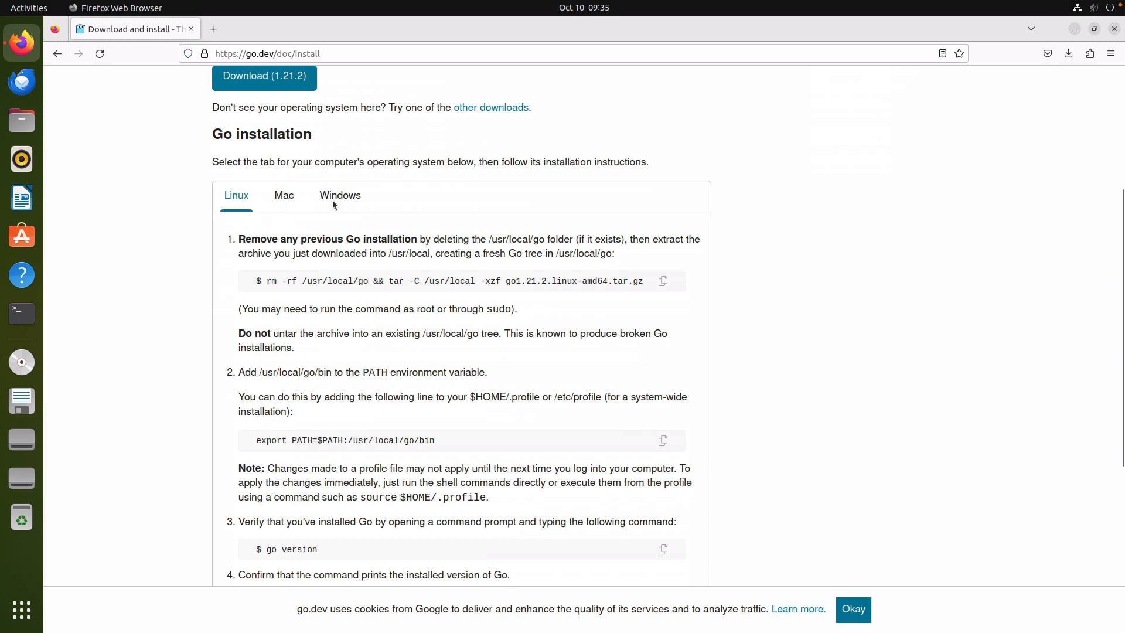
click(339, 195)
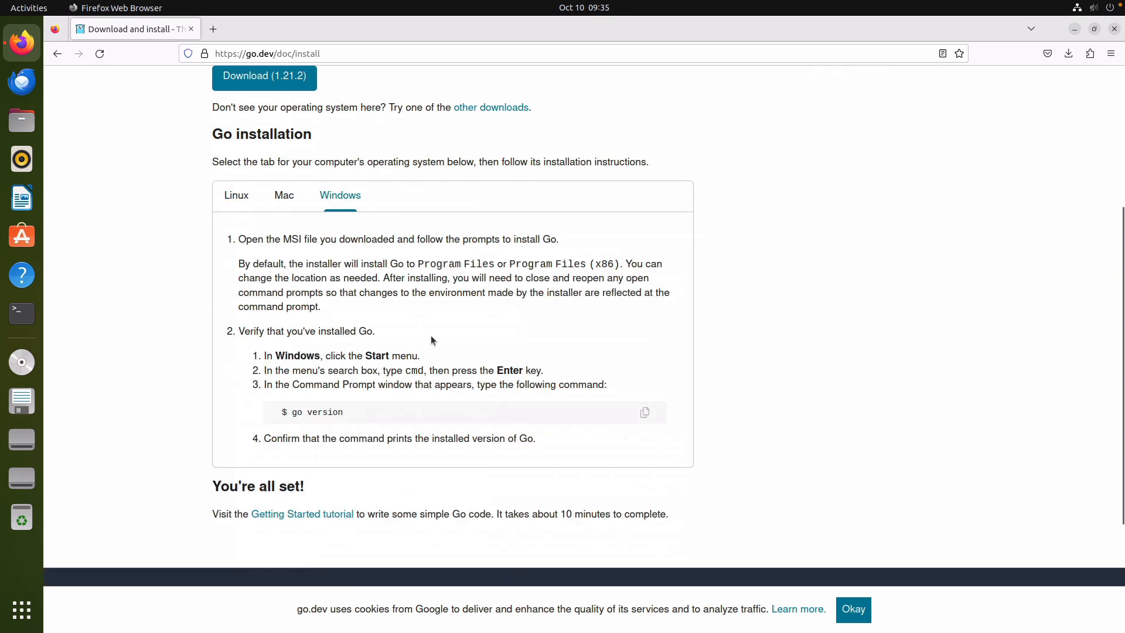
scroll(up, 3)
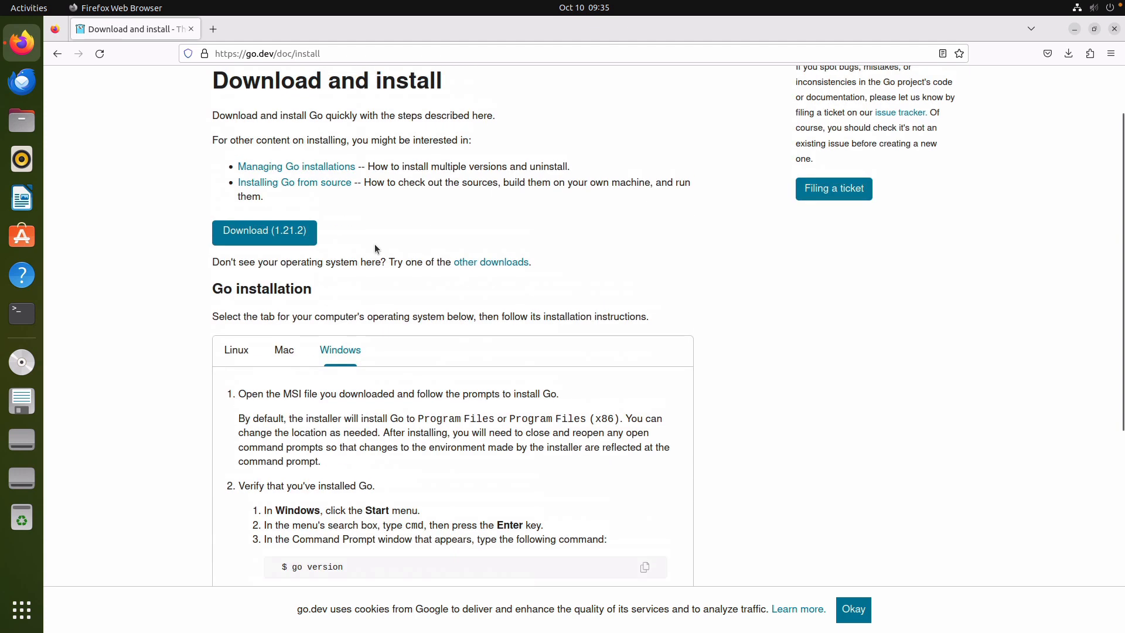
scroll(down, 3)
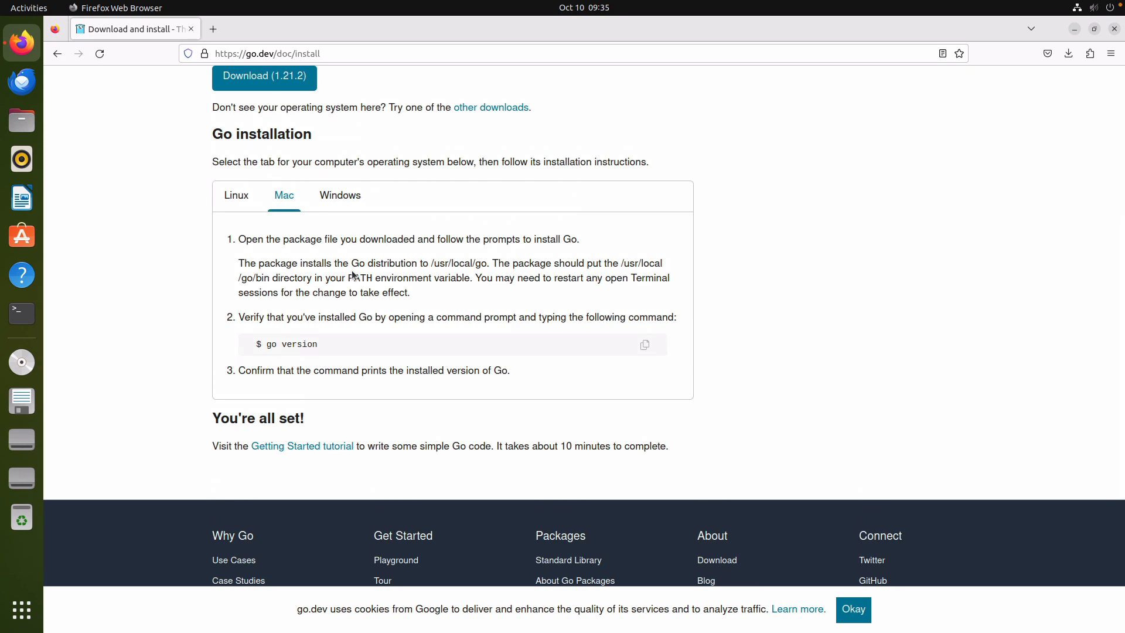
mouse_move(237, 202)
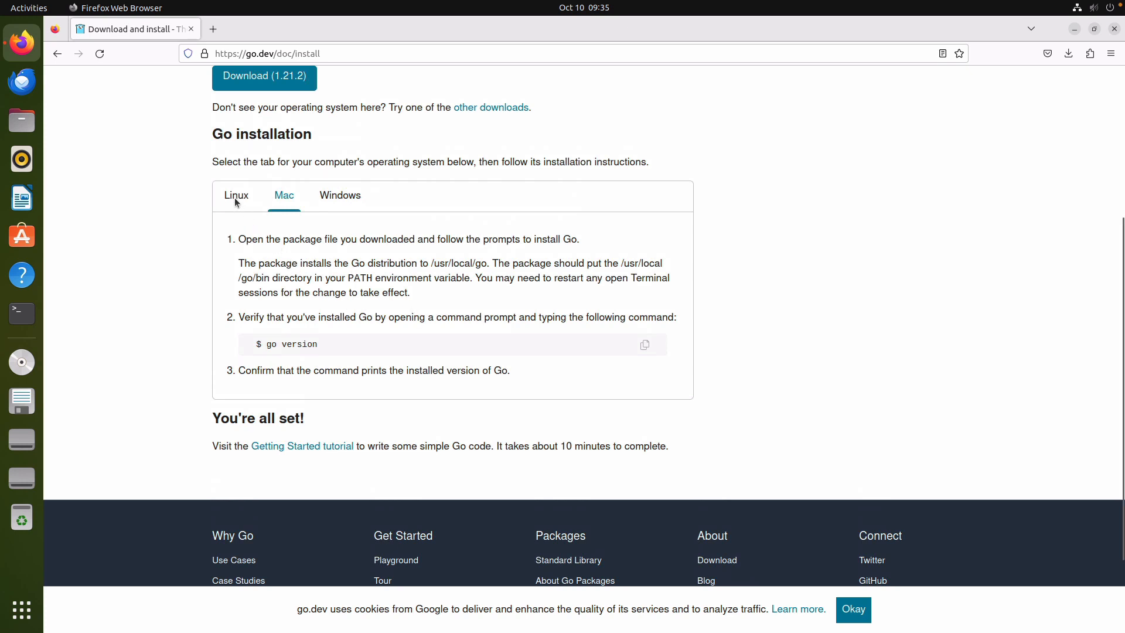
click(236, 195)
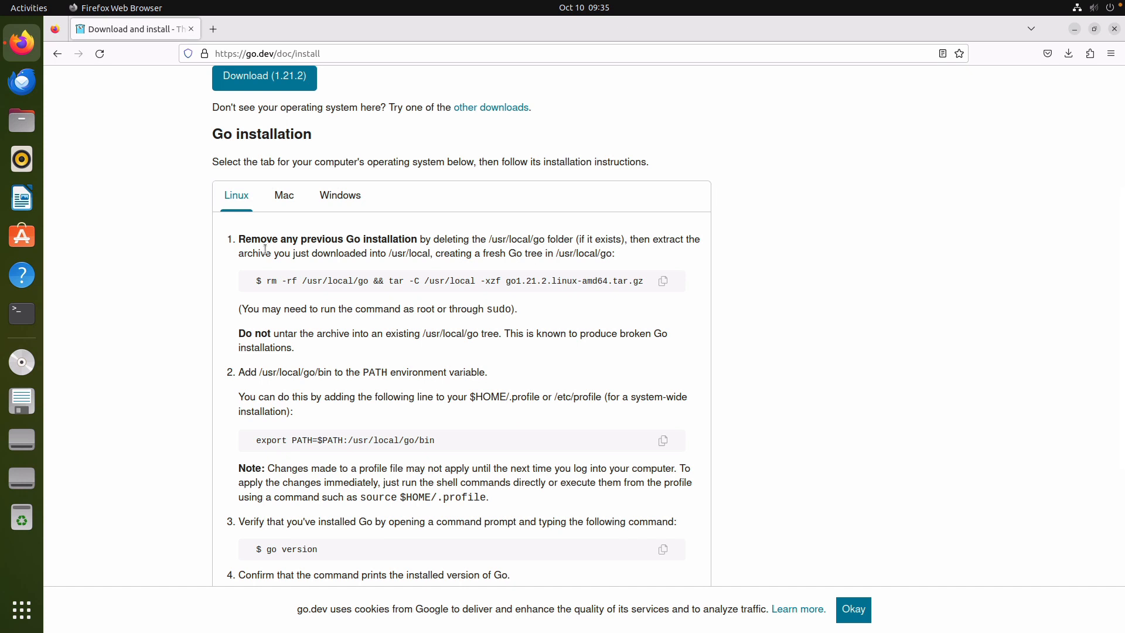
mouse_move(203, 279)
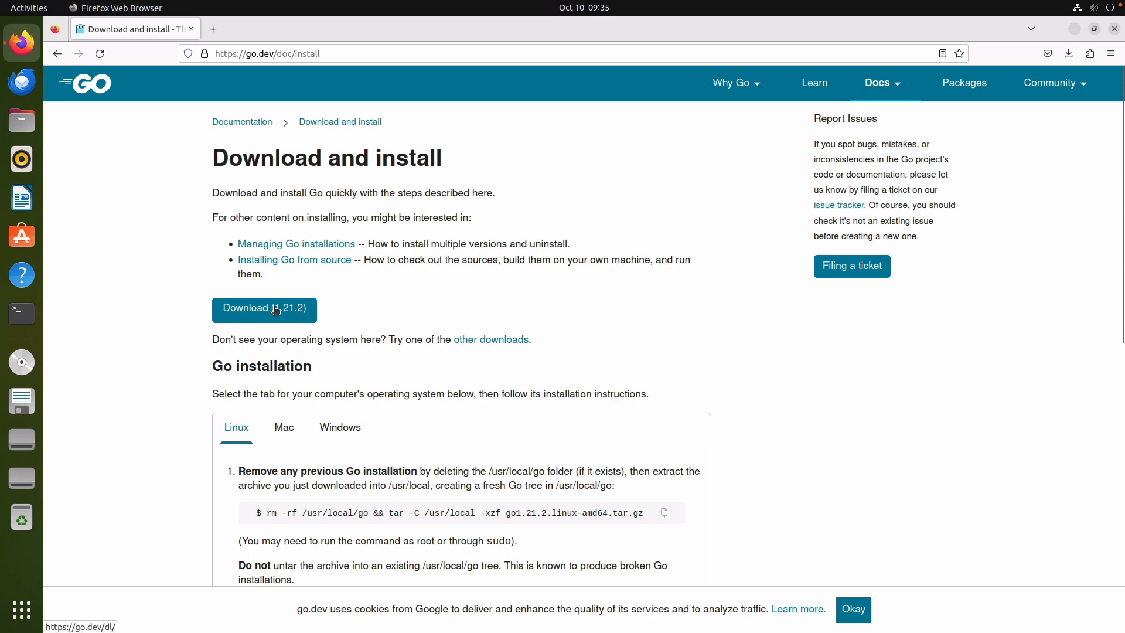
mouse_move(276, 310)
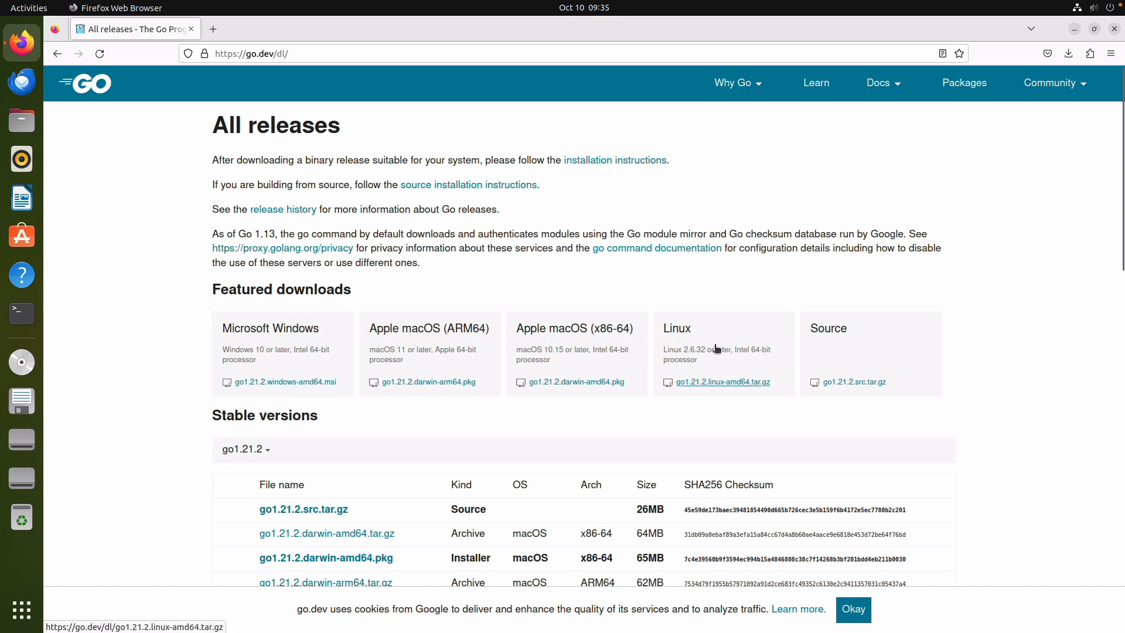
mouse_move(706, 351)
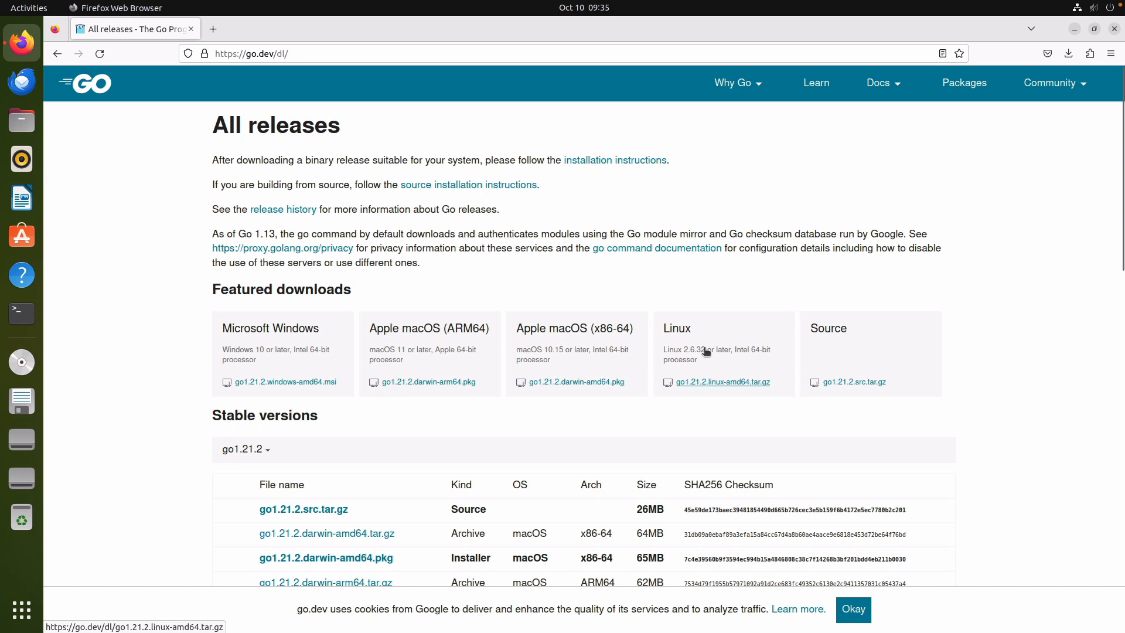
mouse_move(753, 355)
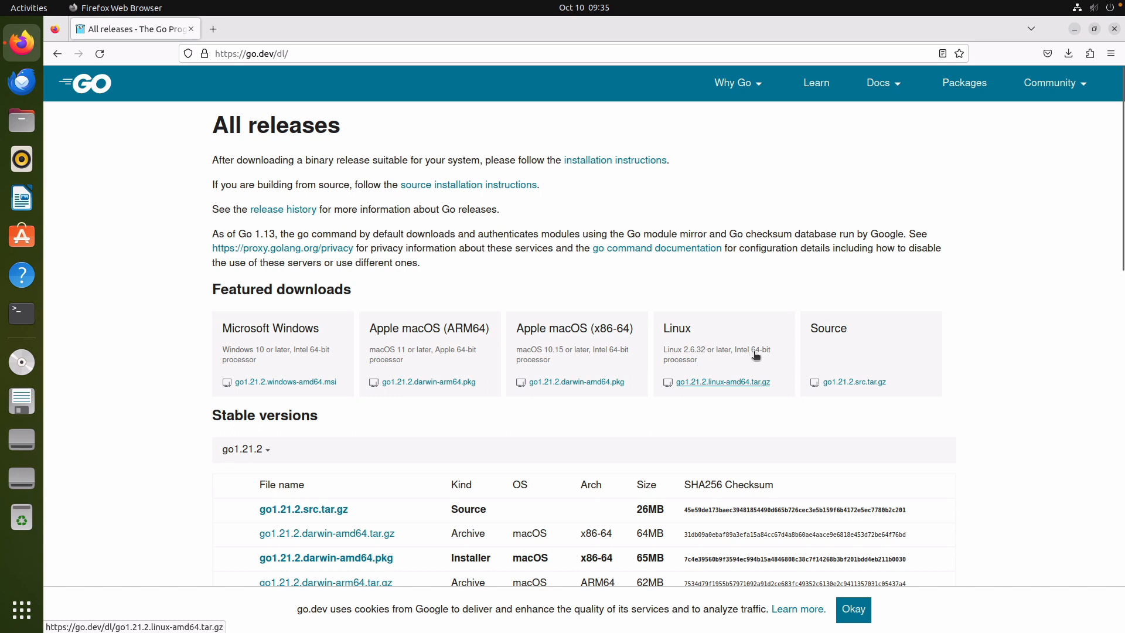
mouse_move(702, 349)
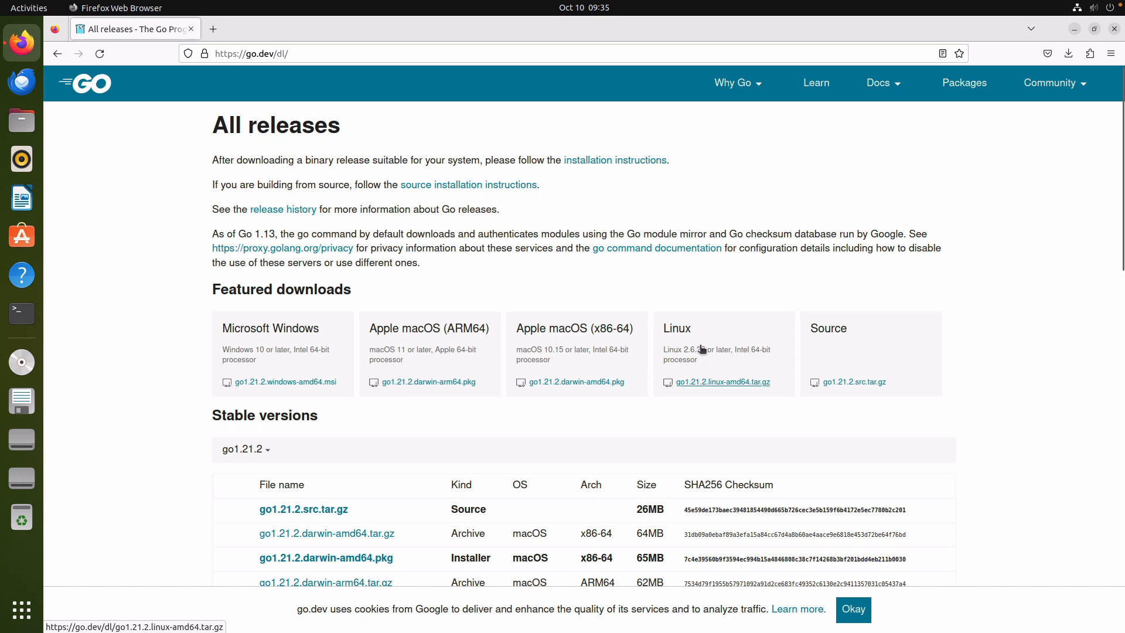
mouse_move(706, 344)
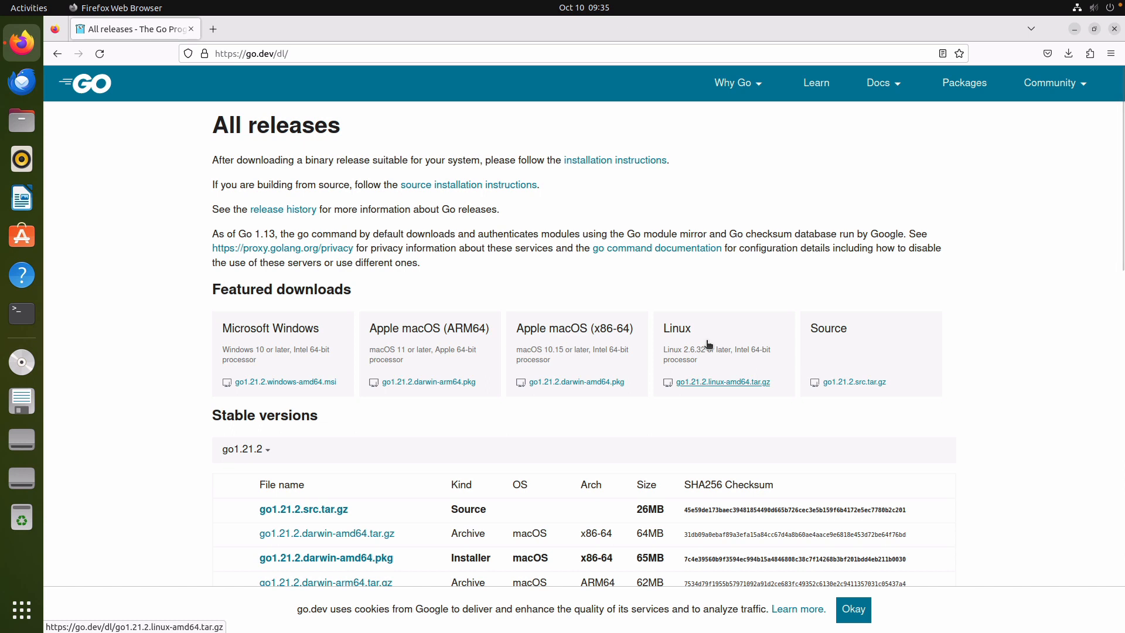
mouse_move(706, 345)
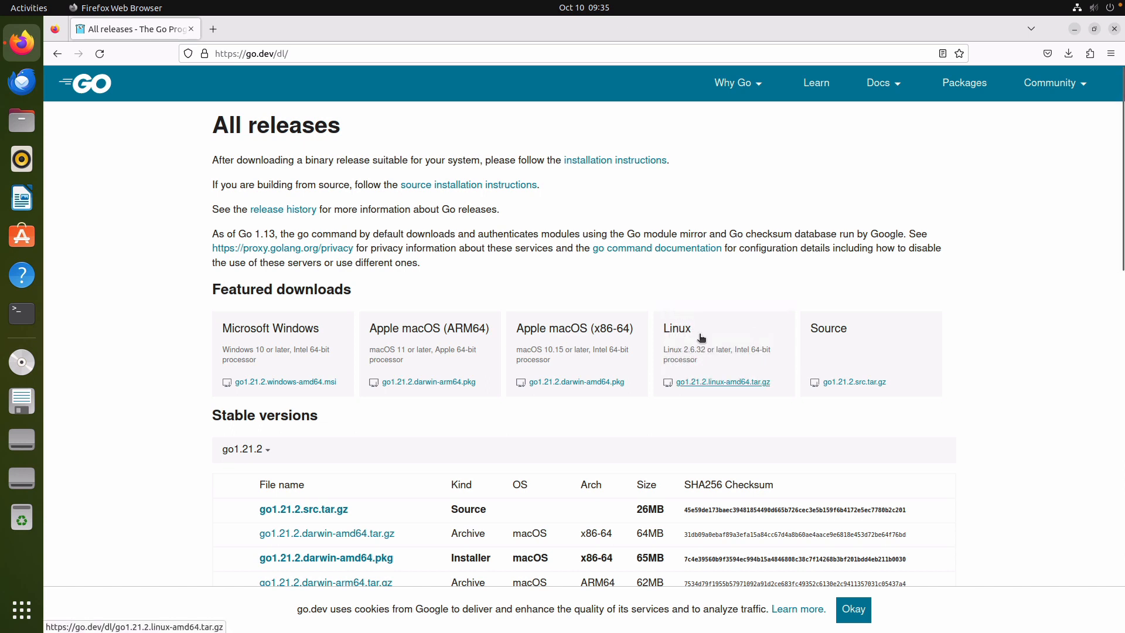
Download go1.21.2.linux-amd64.tar.gz and show it in the Files app.
click(722, 382)
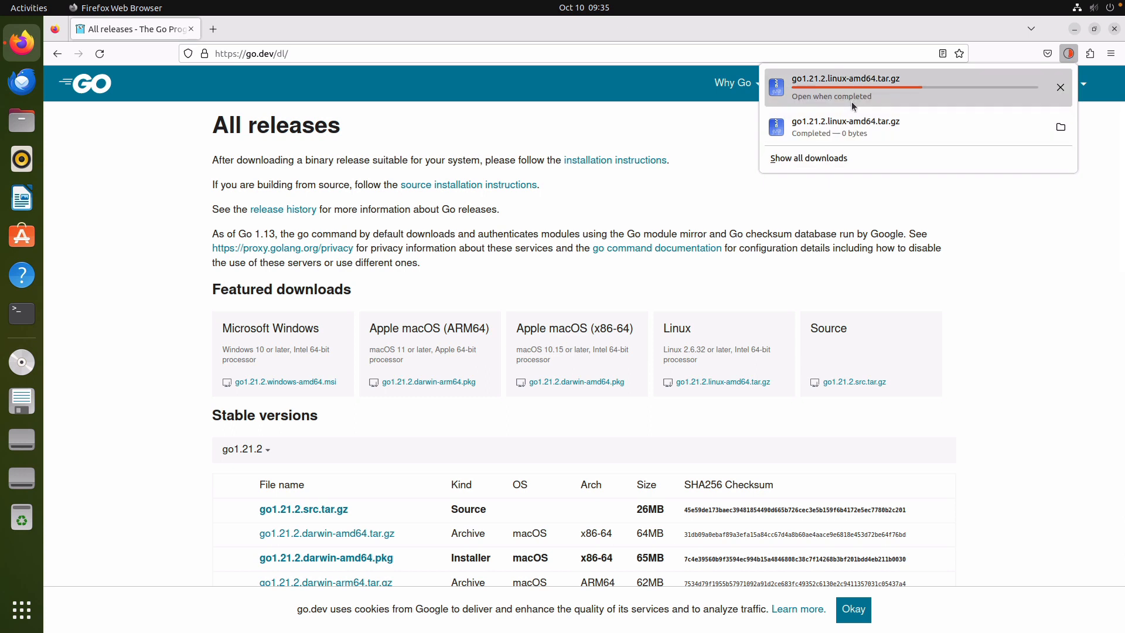
mouse_move(1005, 103)
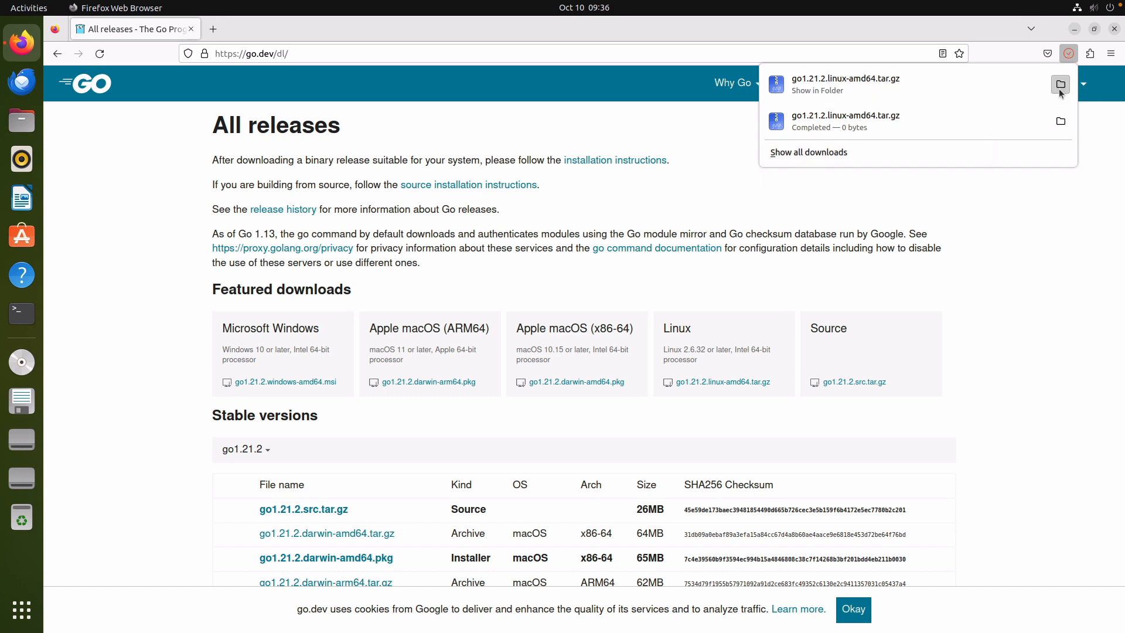
click(959, 201)
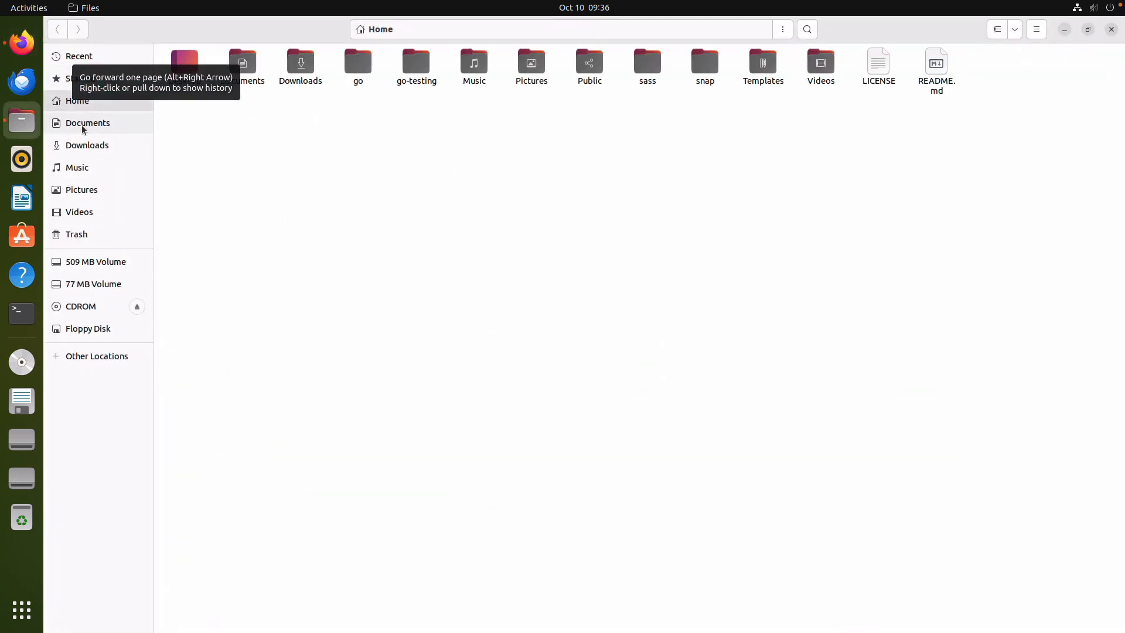
Open a terminal in the maximized Downloads folder holding the Go 1.21.2 archive.
click(86, 145)
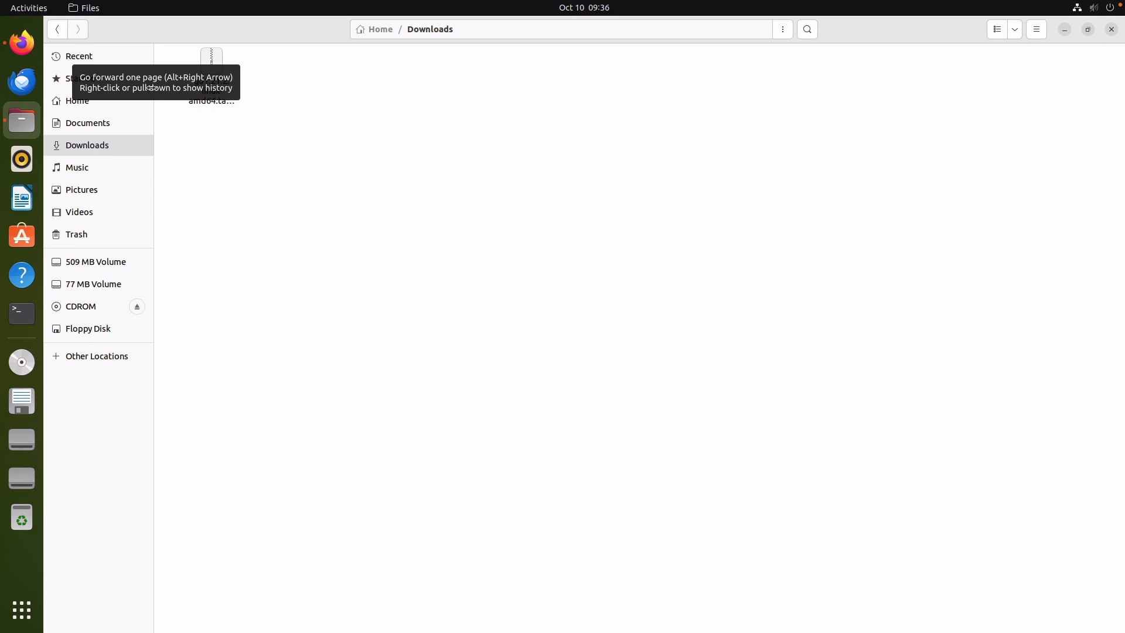
click(79, 78)
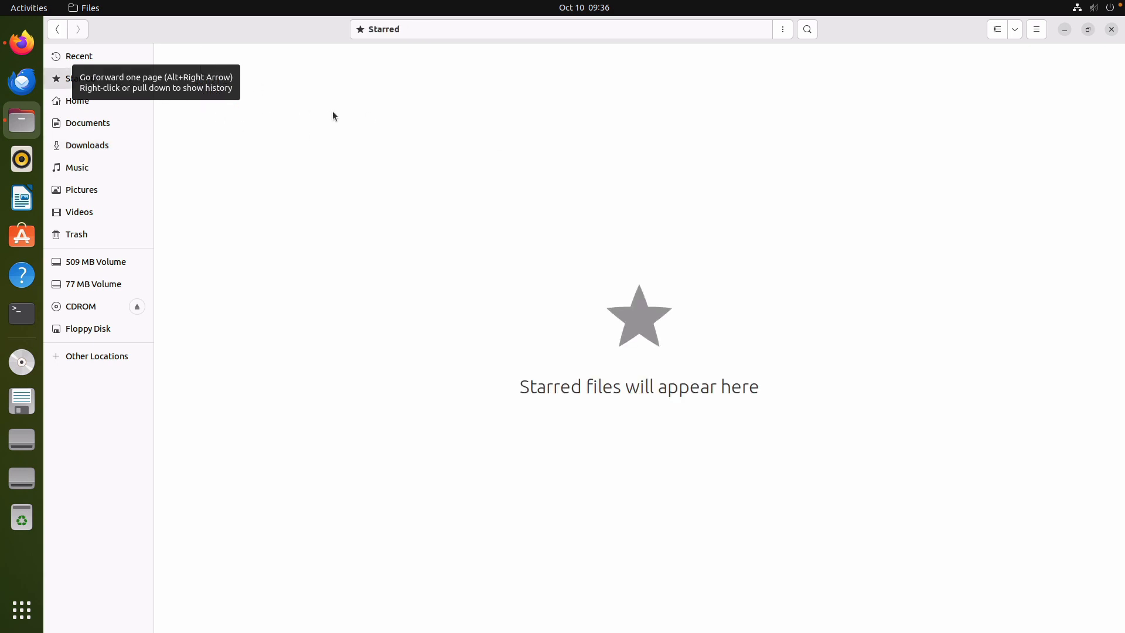
mouse_move(130, 127)
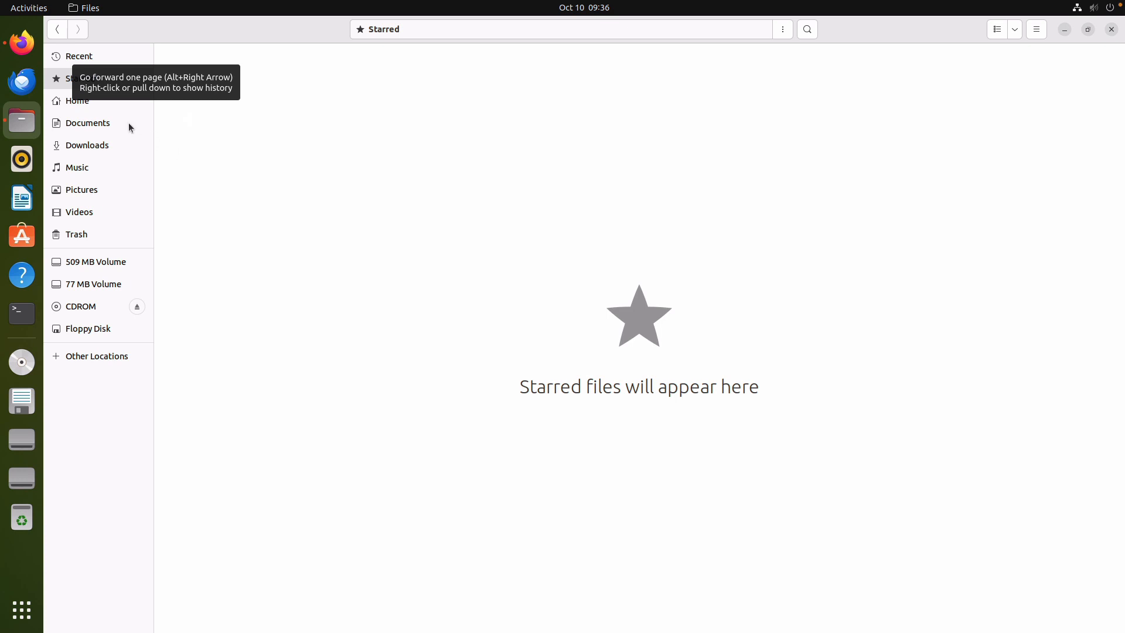
mouse_move(100, 84)
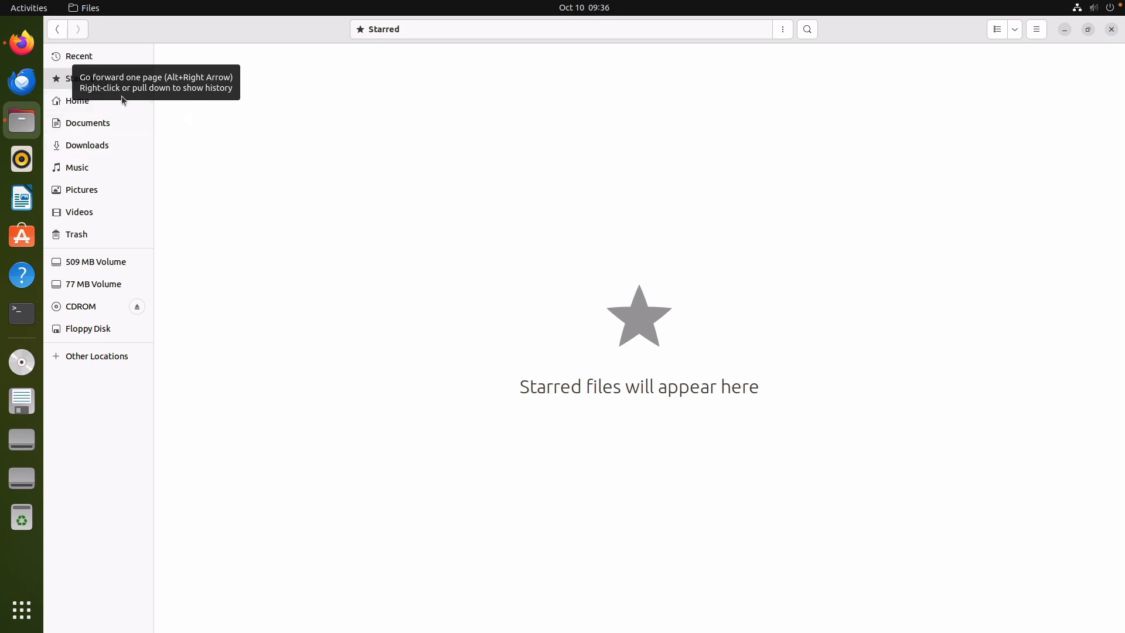
click(87, 145)
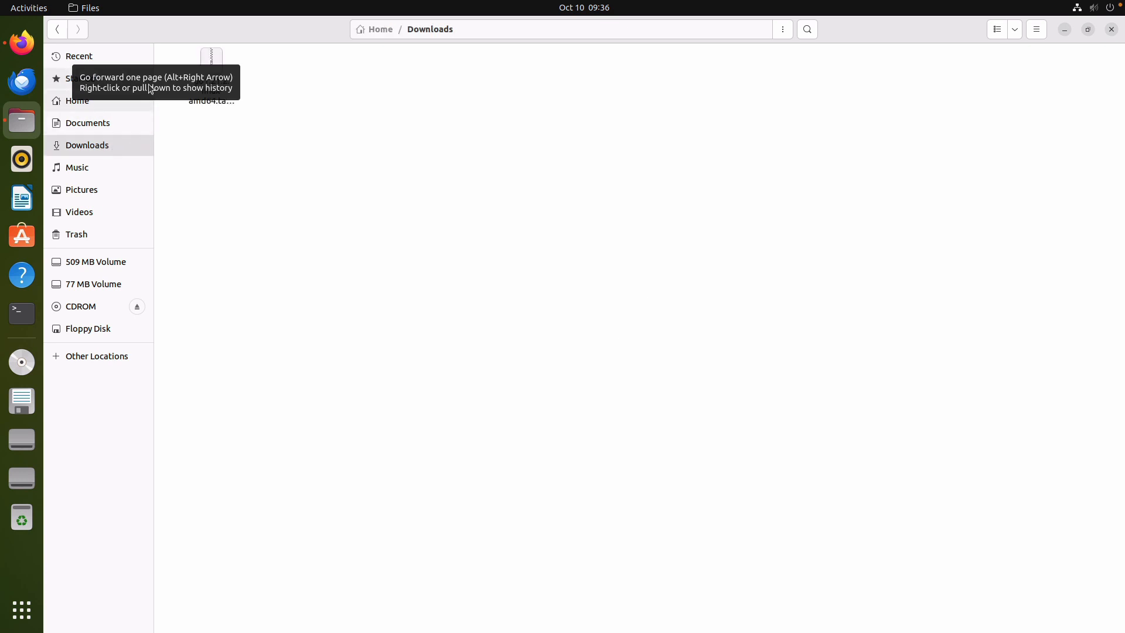
mouse_move(231, 147)
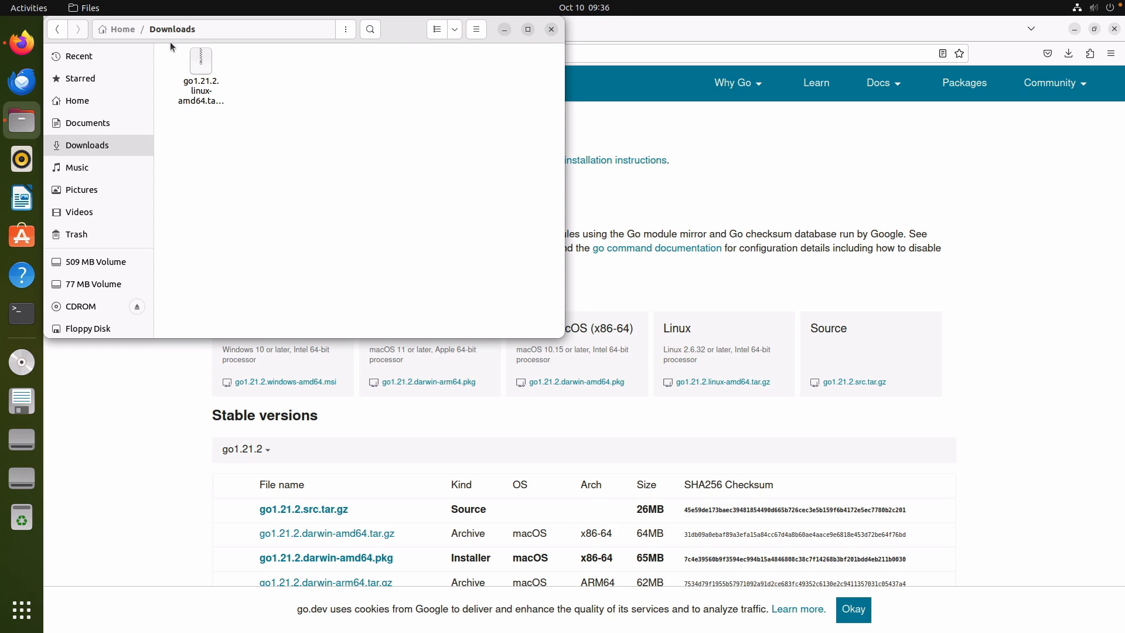
mouse_move(527, 29)
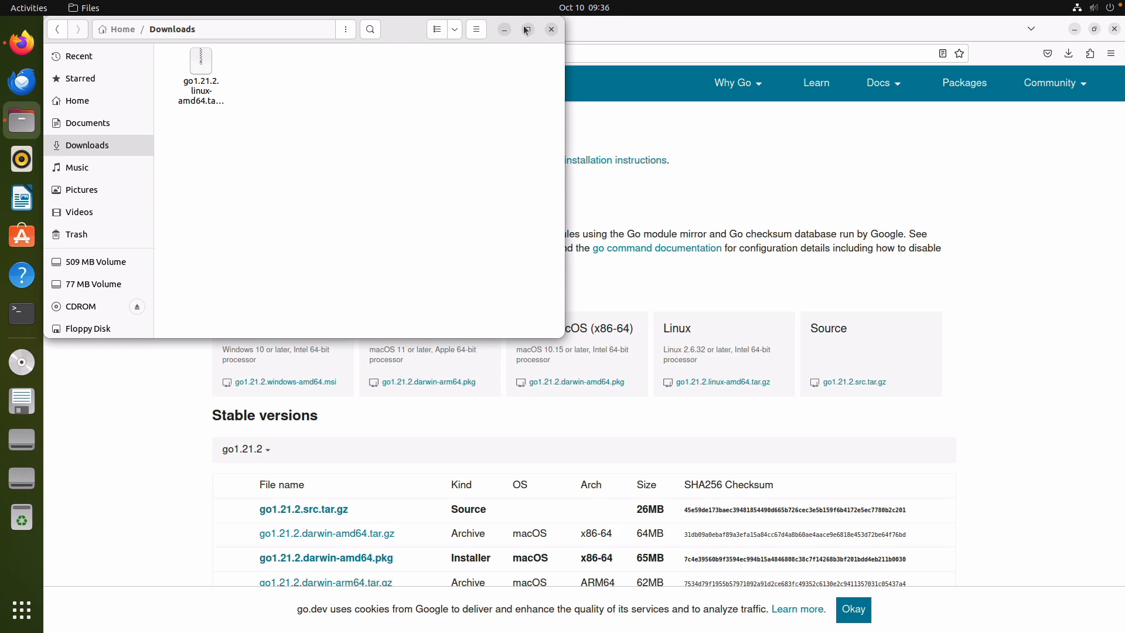
click(528, 29)
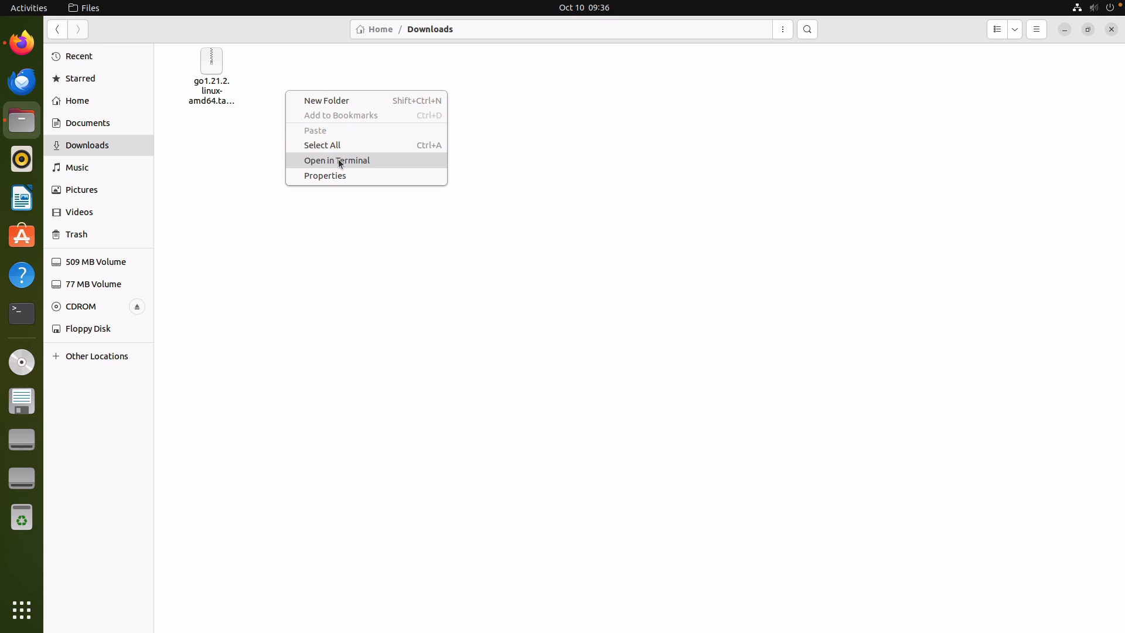
click(336, 160)
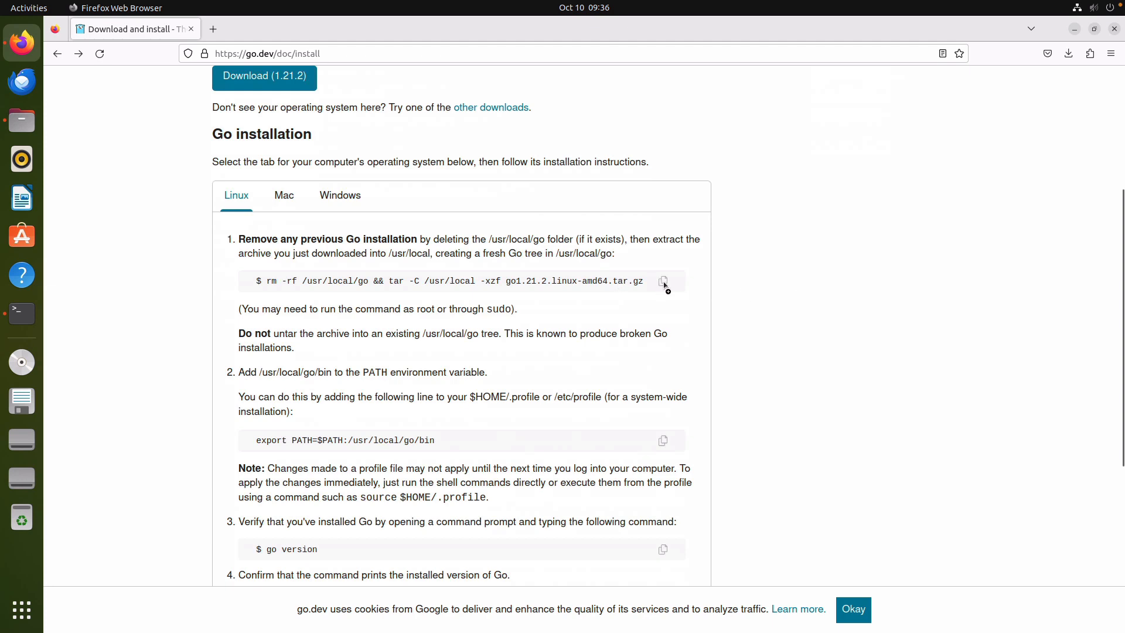
Paste 'rm -rf /usr/local/go && tar -C /usr/local -xzf go1.21.2.linux-amd64.tar.gz' at the prompt.
click(21, 313)
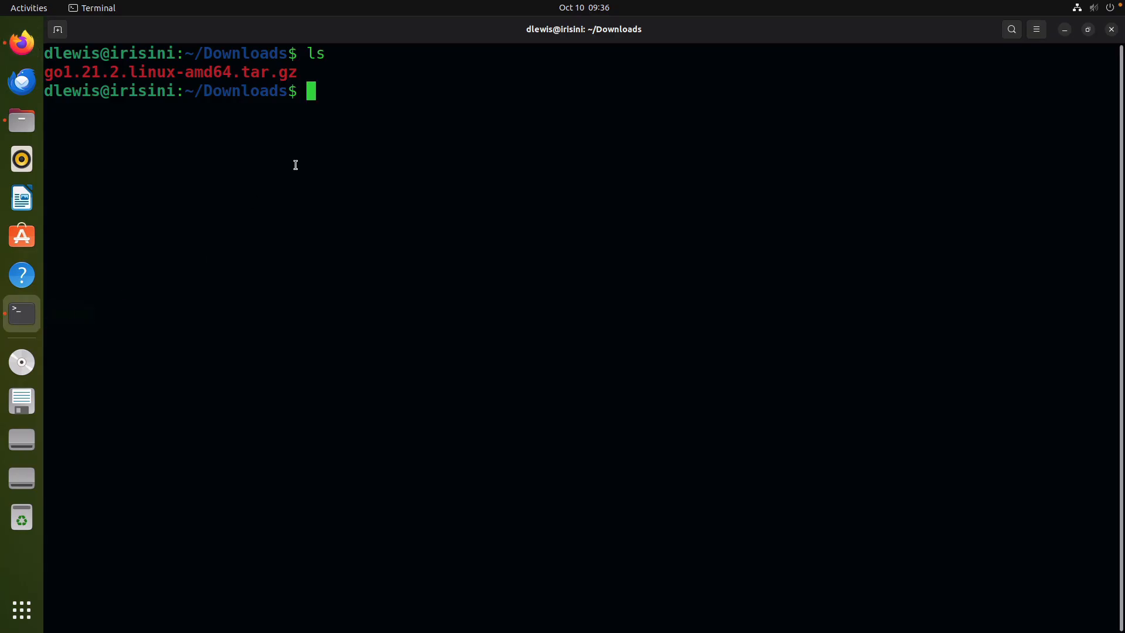
text(rm -rf /usr/local/go && tar -C /usr/local -xzf go1.21.2.linux-amd64.tar.gz)
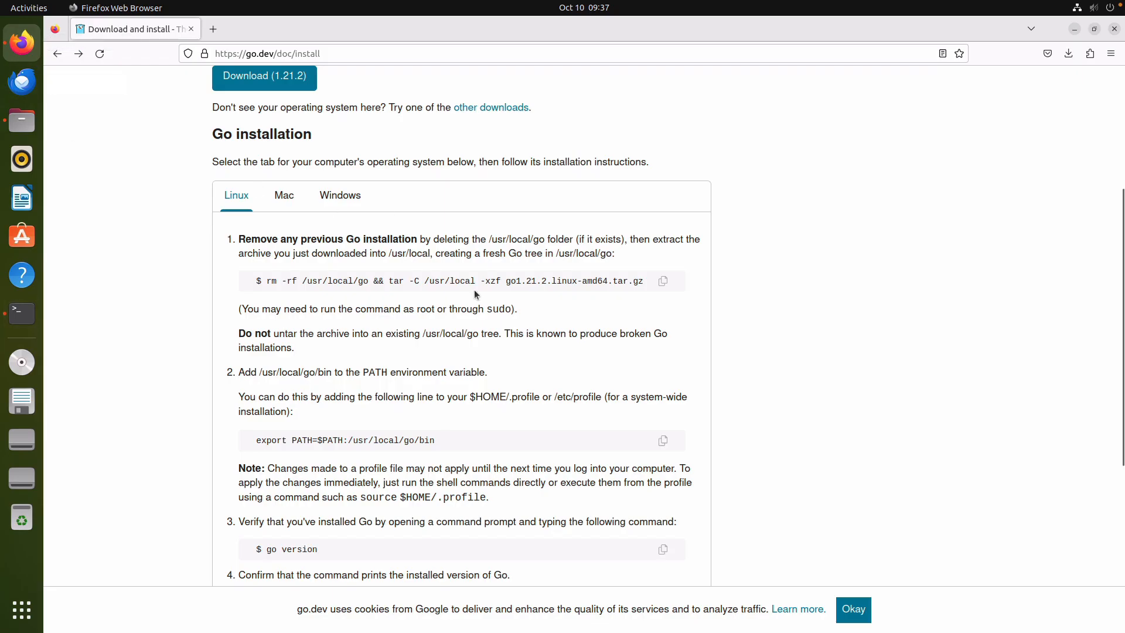
double_click(503, 309)
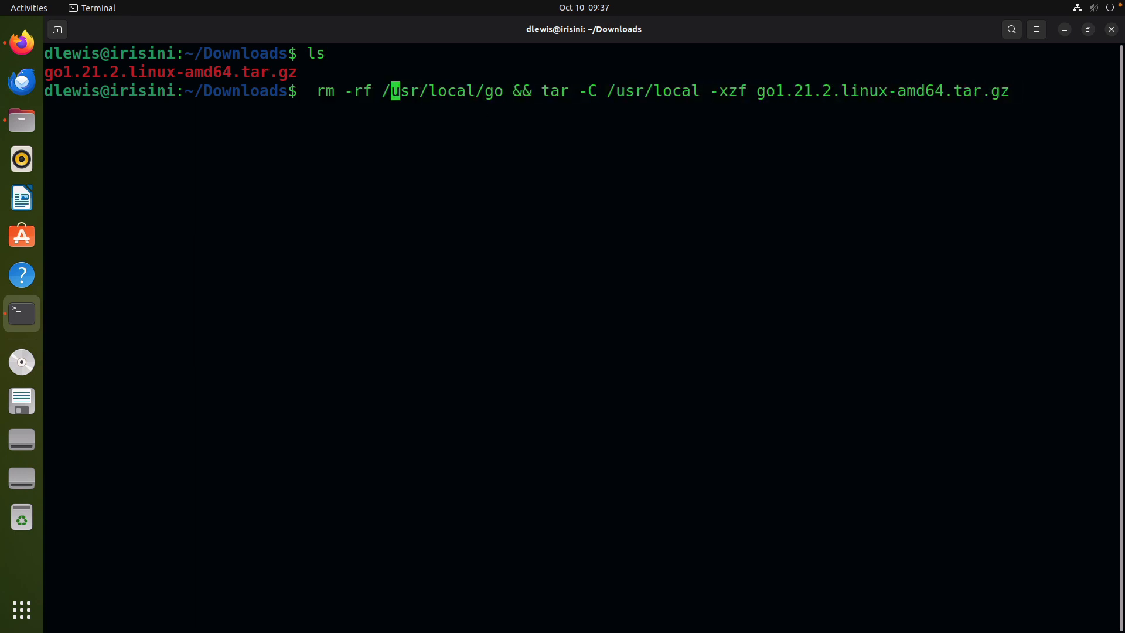
Remove /usr/local/go with sudo, confirm via ls /usr/local, and clear the screen.
text(sudo  rm -rf /usr/local/go)
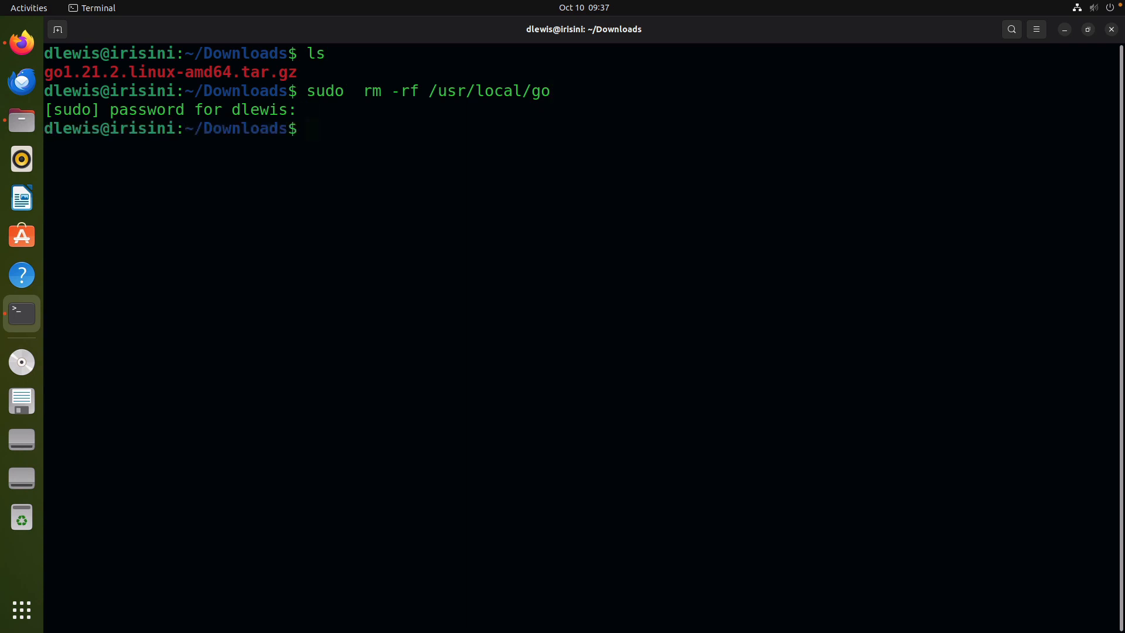
text(ls)
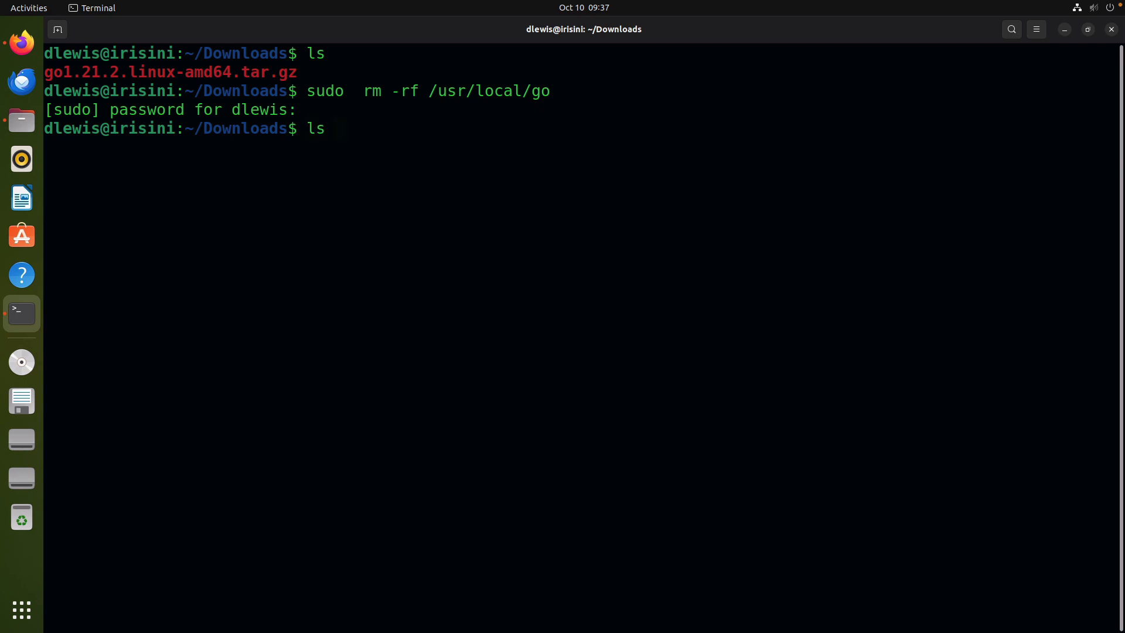
text(/us)
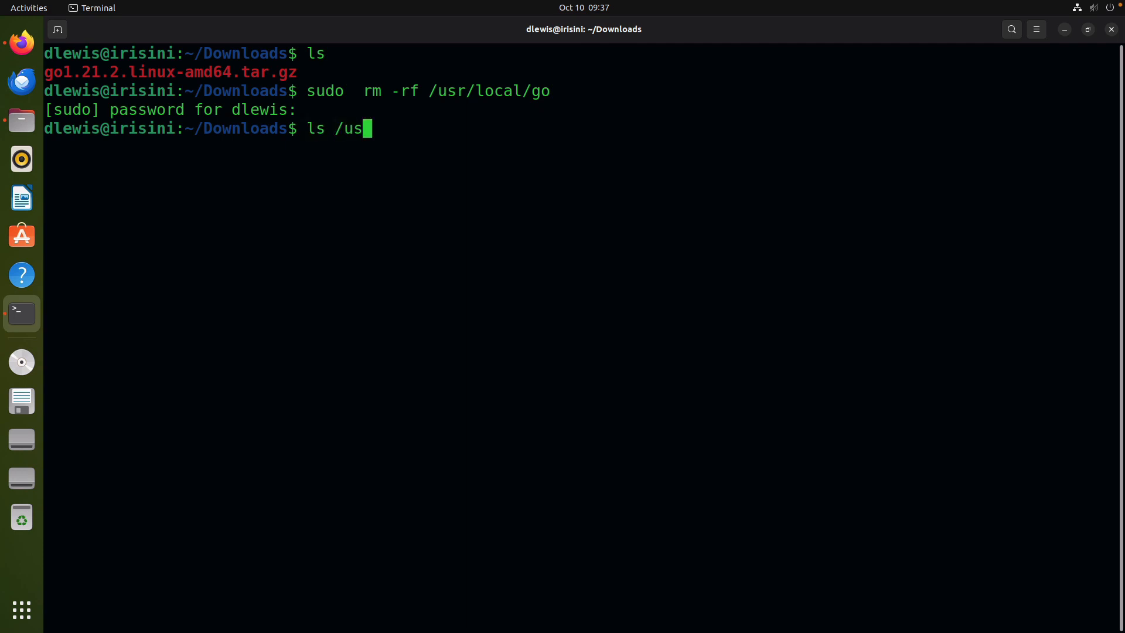
text(r/local)
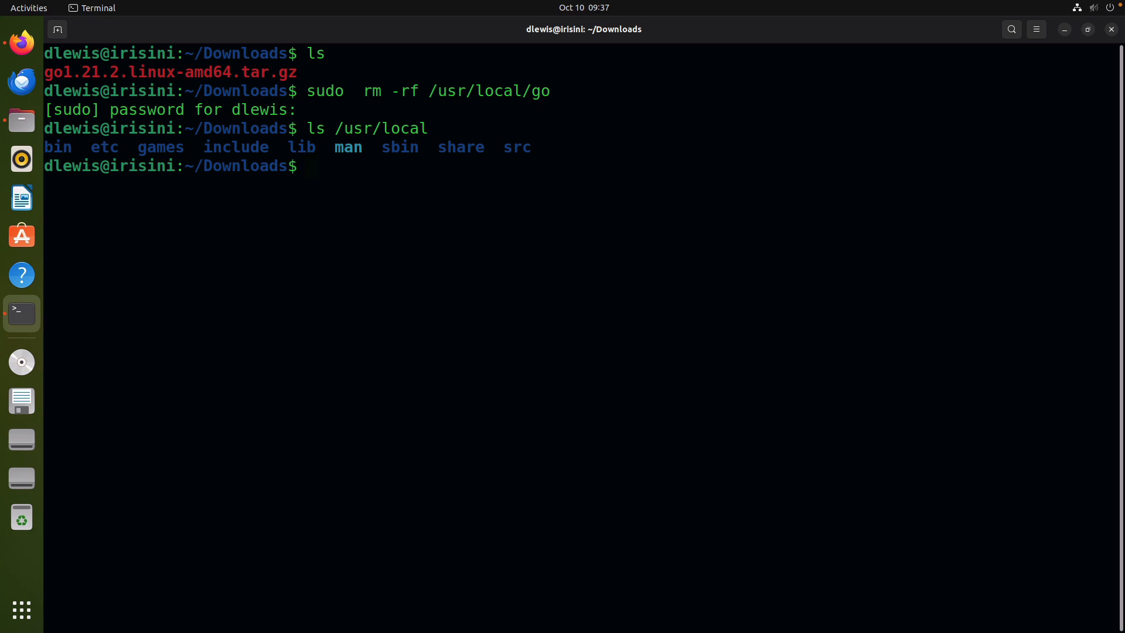
key(ctrl+l)
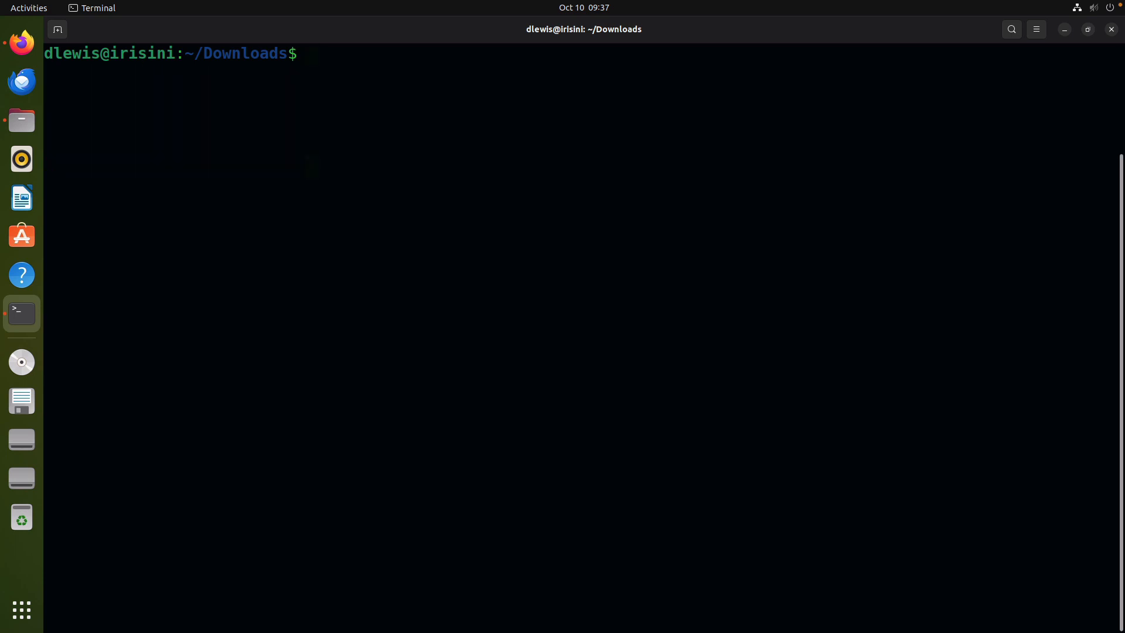
Run the remove-and-extract command and stop the permission-denied extraction with Ctrl+C.
text(sudo  rm -rf /usr/local/go)
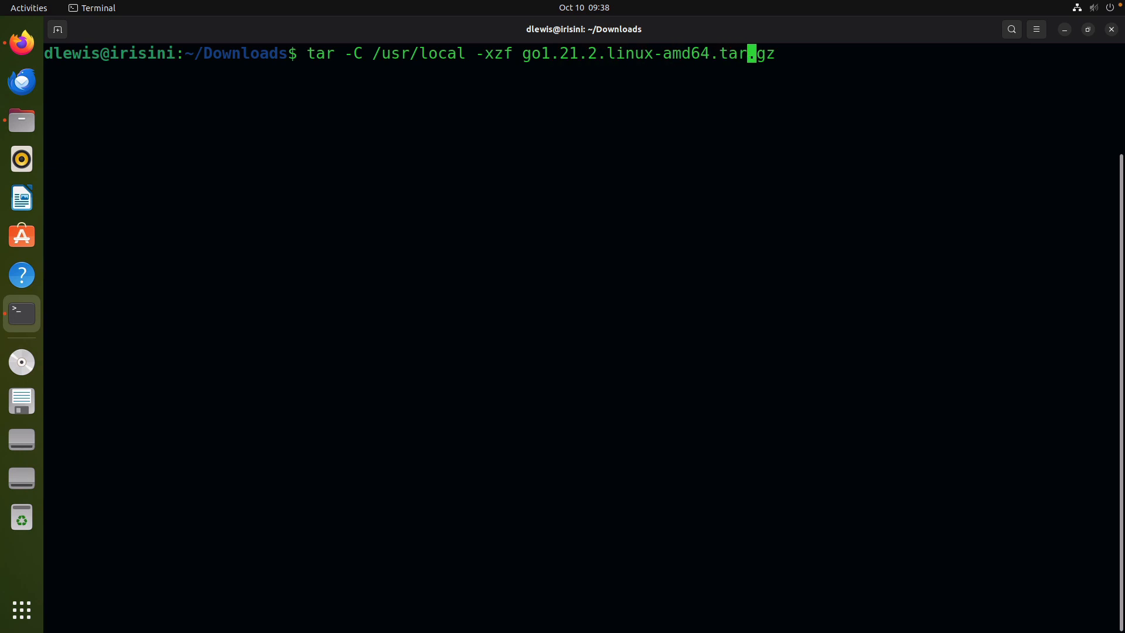
key(Return)
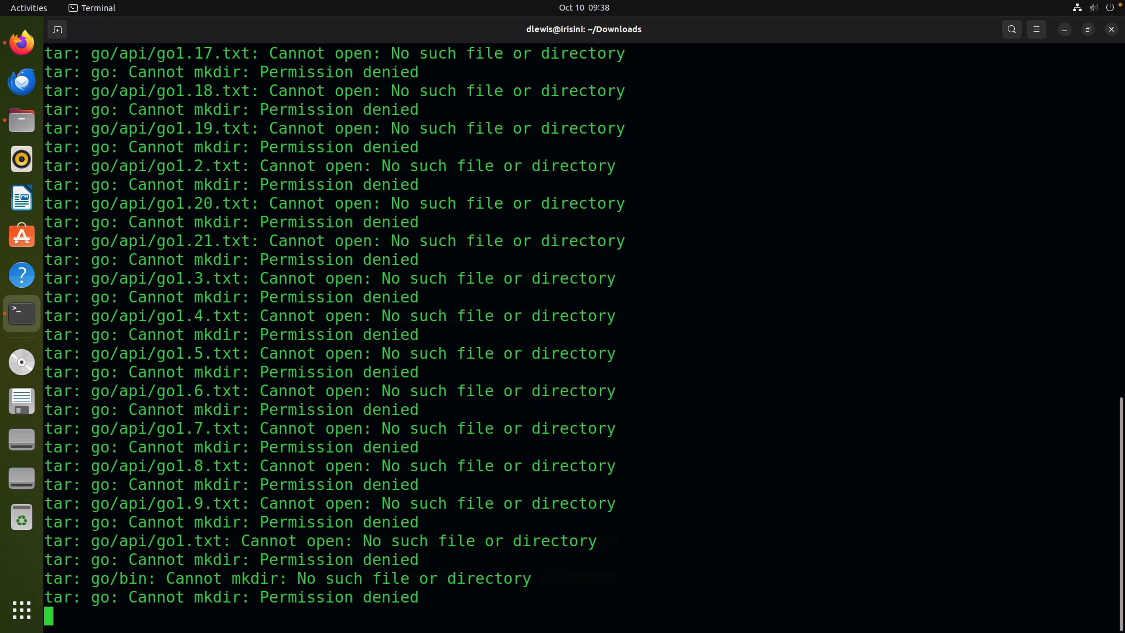
key(ctrl+c)
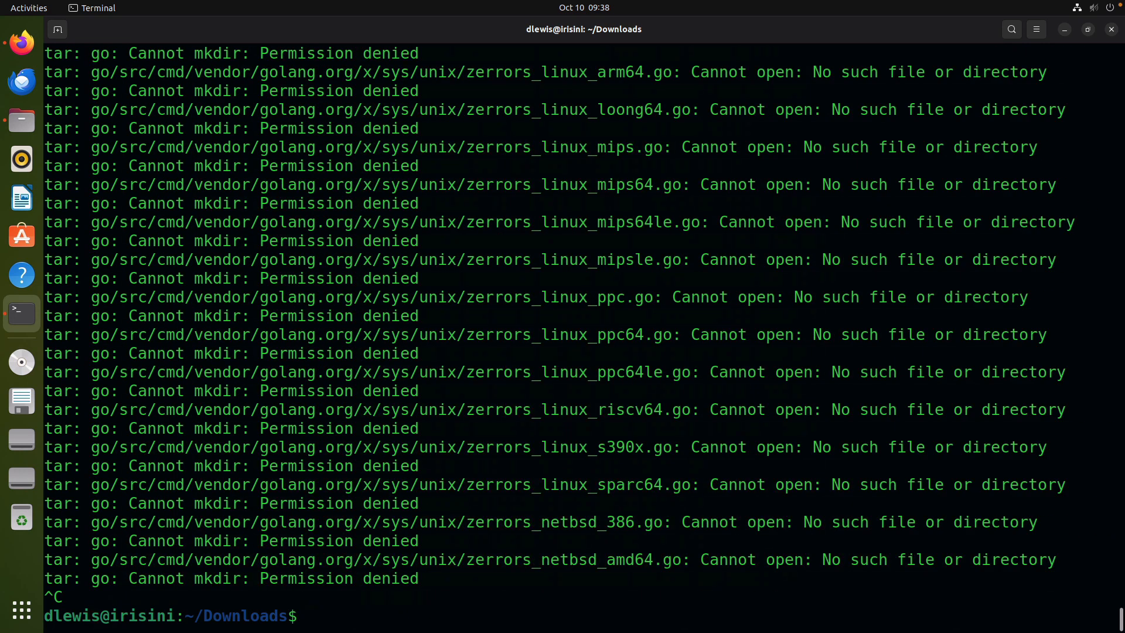
Extract go1.21.2.linux-amd64.tar.gz into /usr/local with sudo and list /usr/local.
text(tar -C /usr/local -xzf go1.21.2.linux-amd64.tar.gz)
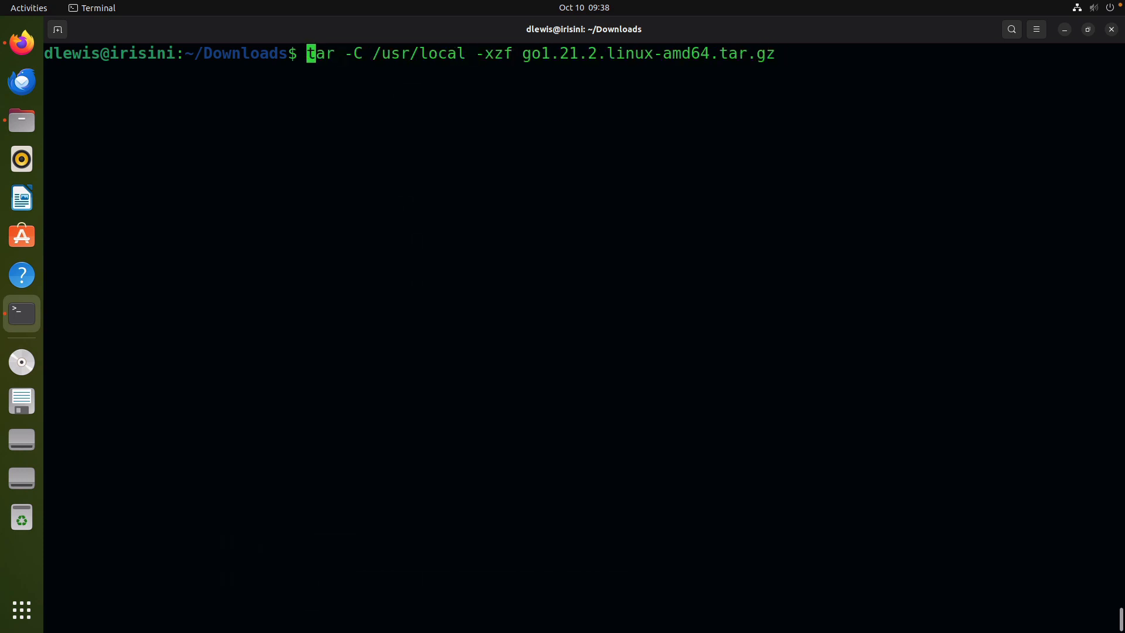
text(sudo)
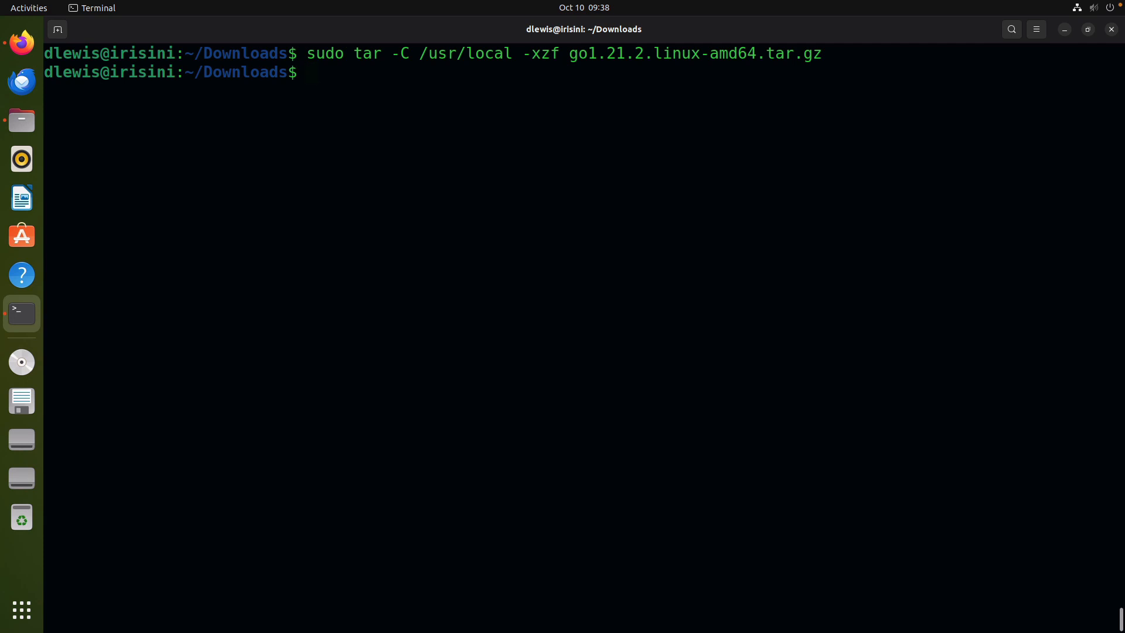
text(tar -C /usr/local -xzf go1.21.2.linux-amd64.tar.gz)
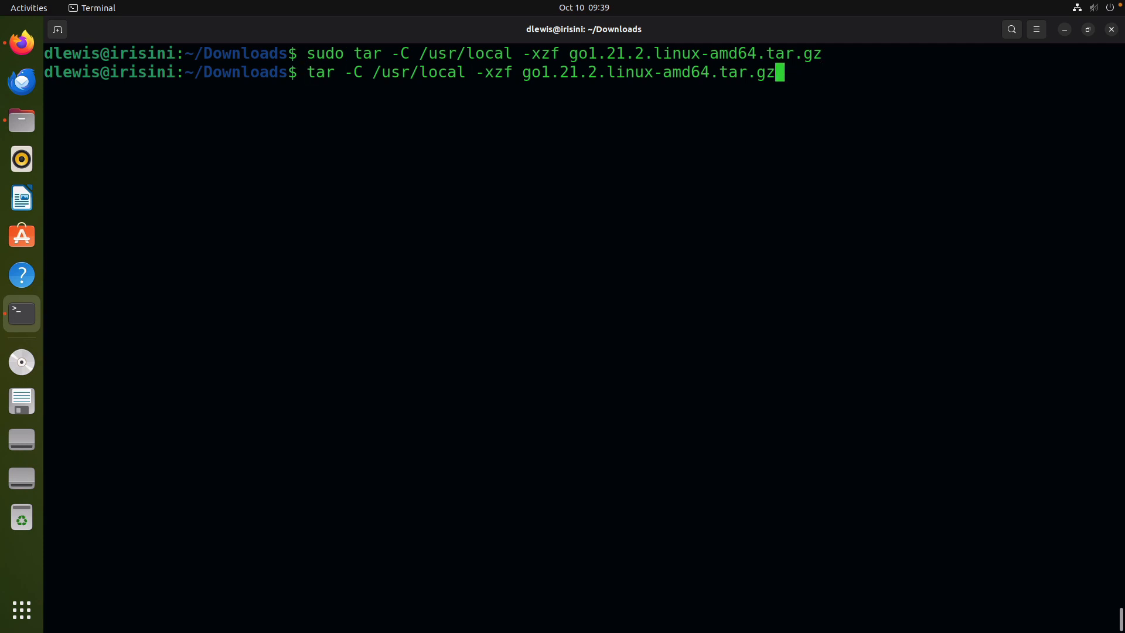
text(ls /usr/local)
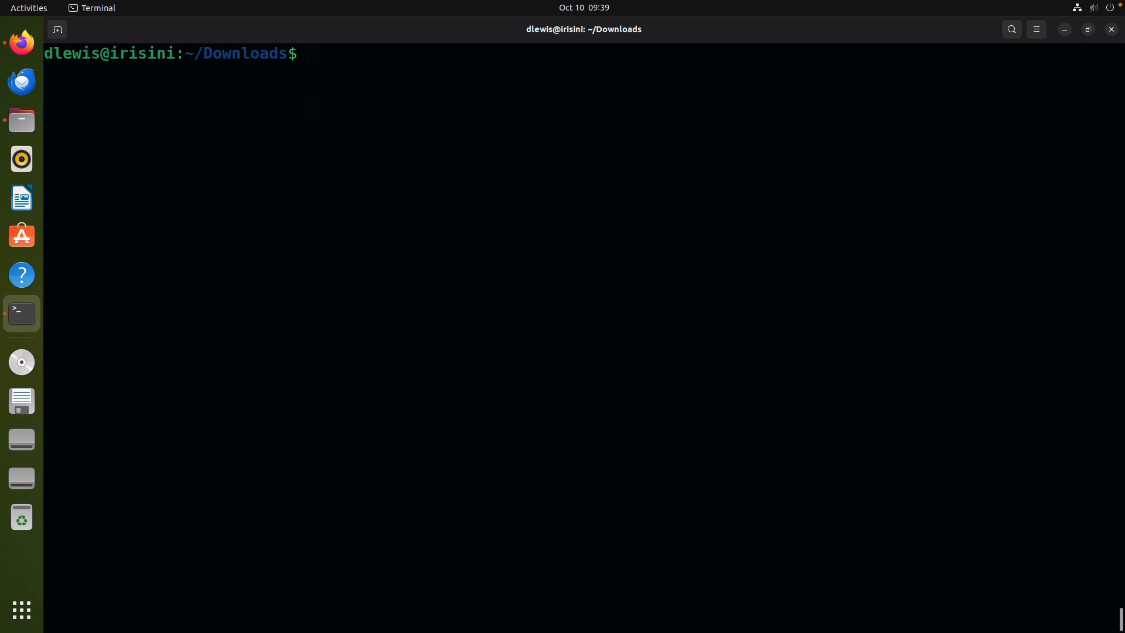
Go to the home folder, list hidden files with ls -a, and start typing nano .profile.
text(cd)
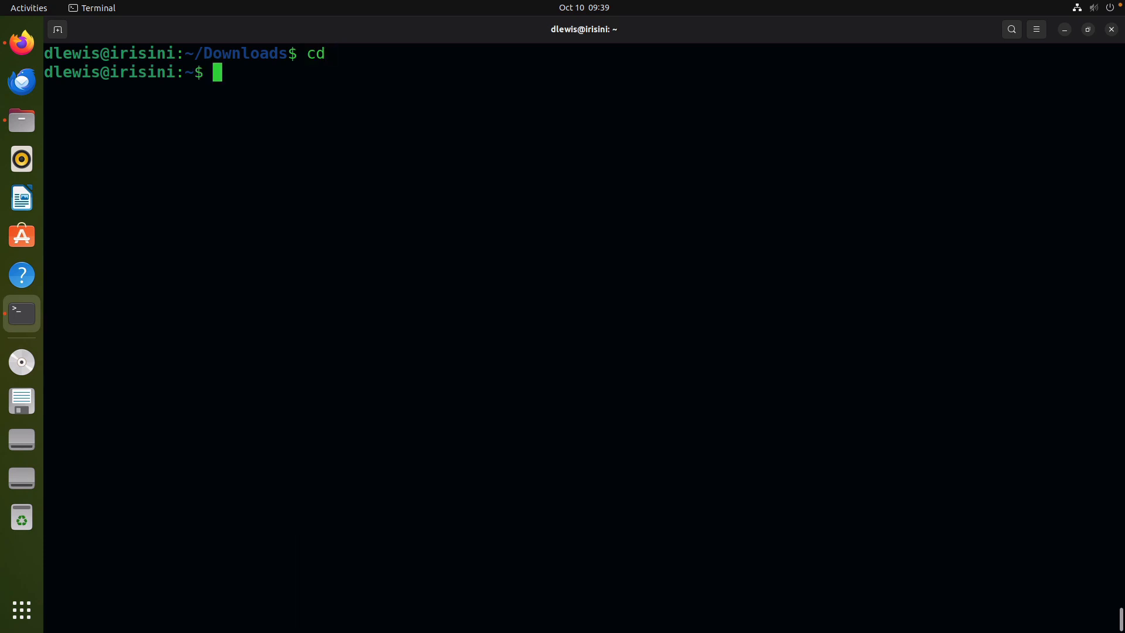
text(ls -a)
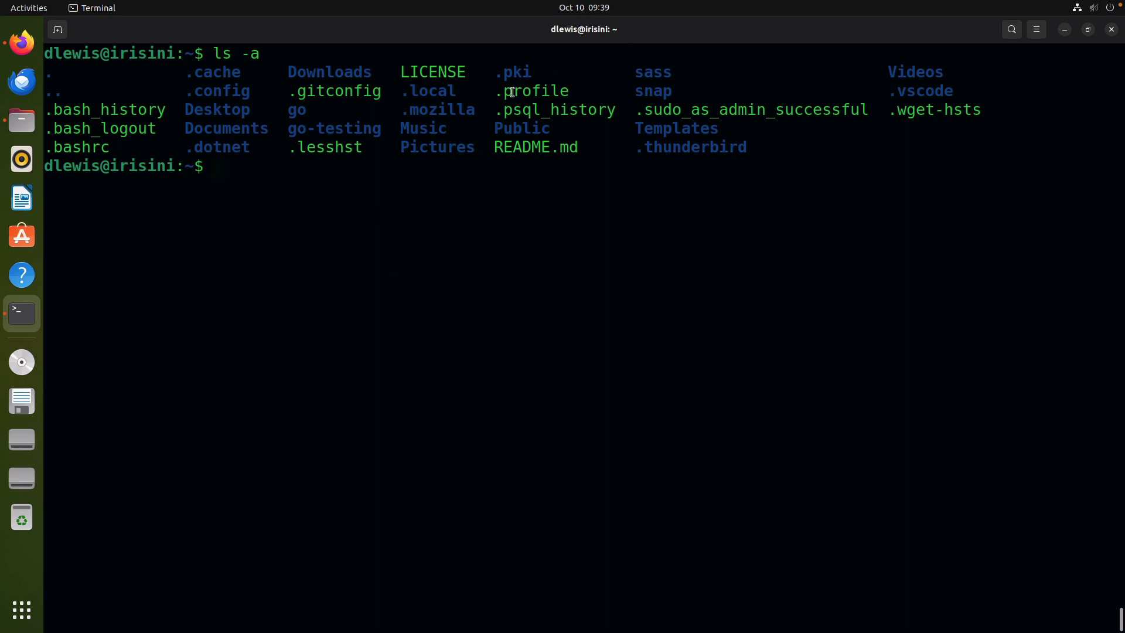
double_click(535, 92)
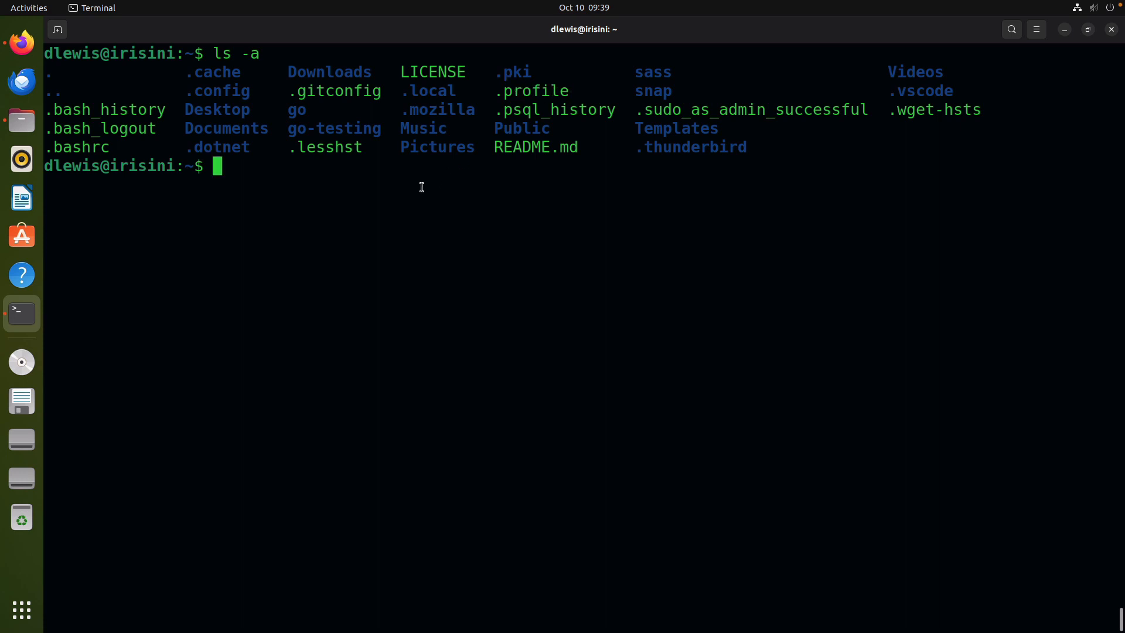
text(n)
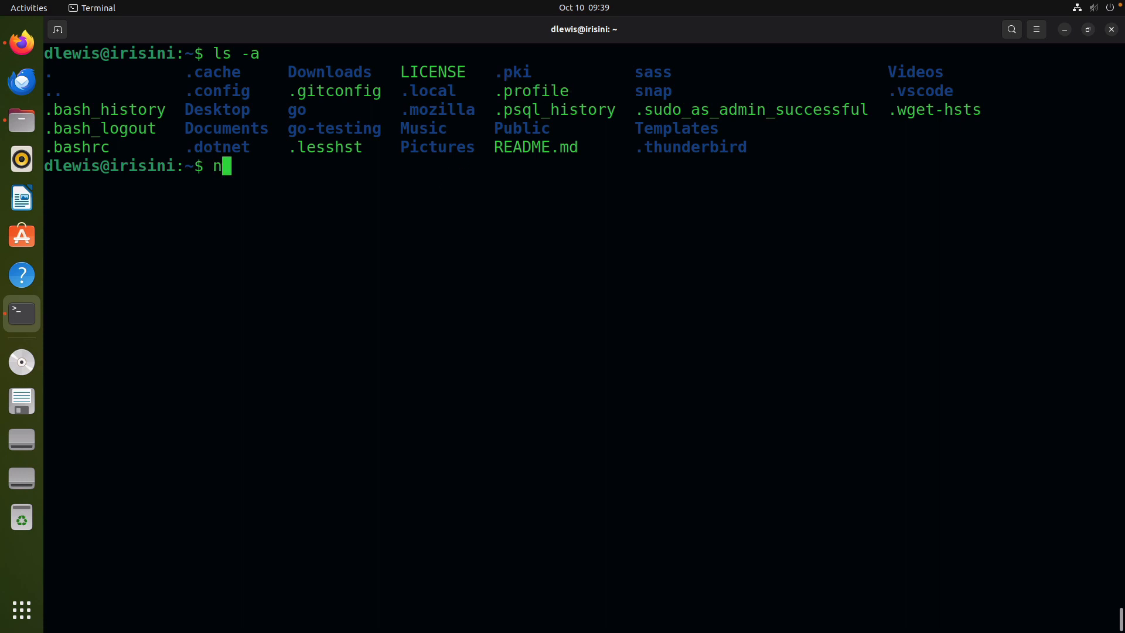
text(ano)
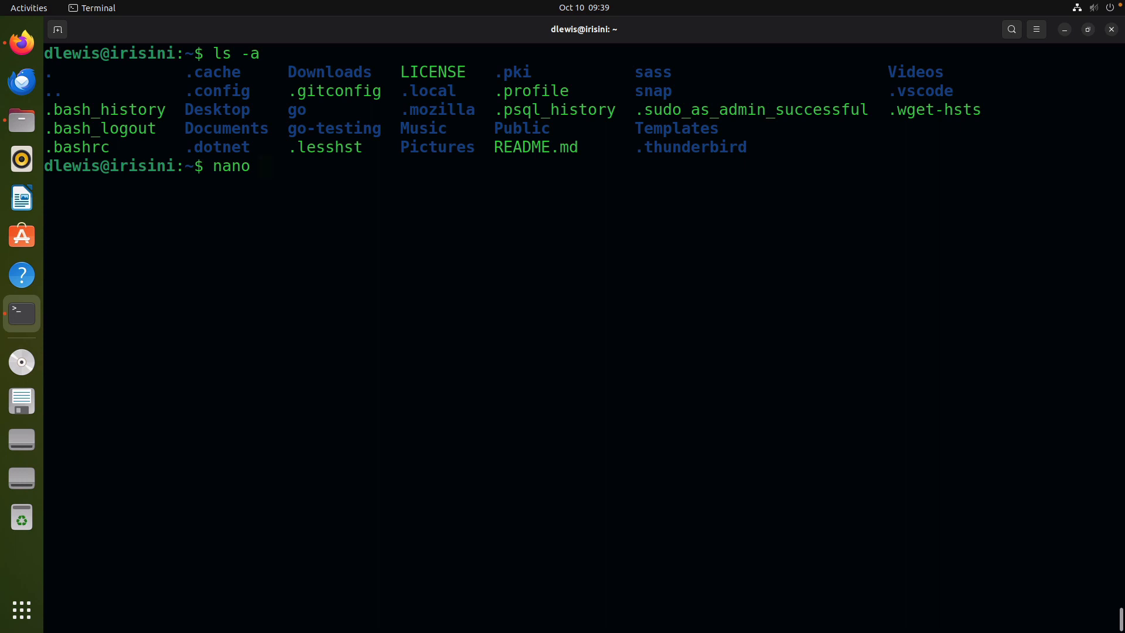
text(.pro)
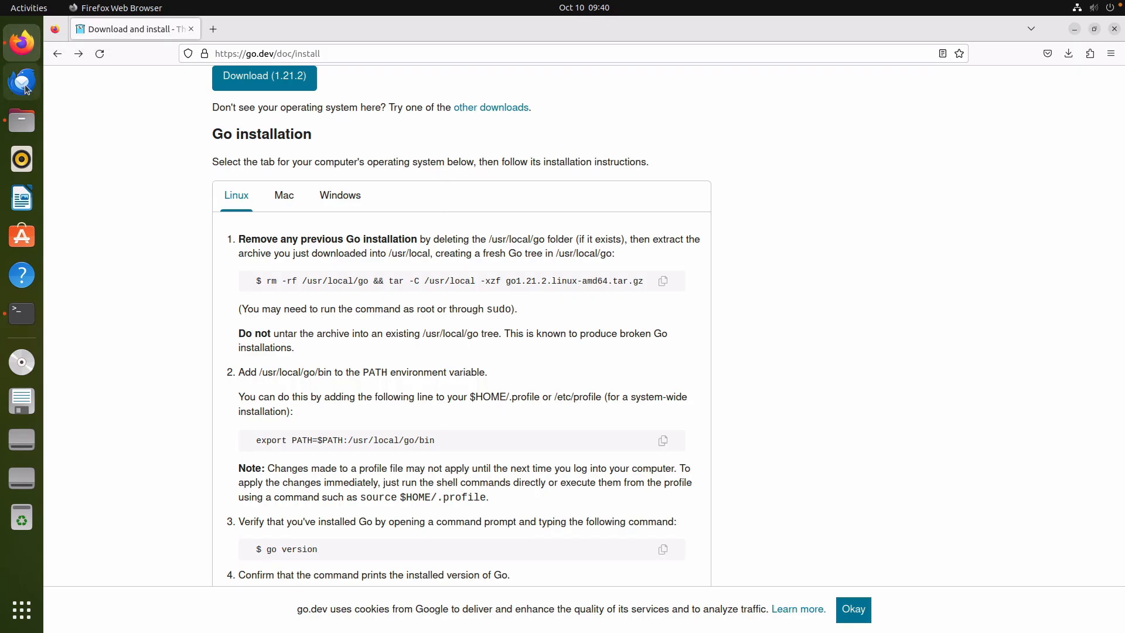
Scroll the guide to step 2 and select the export PATH line for /usr/local/go/bin.
scroll(down, 3)
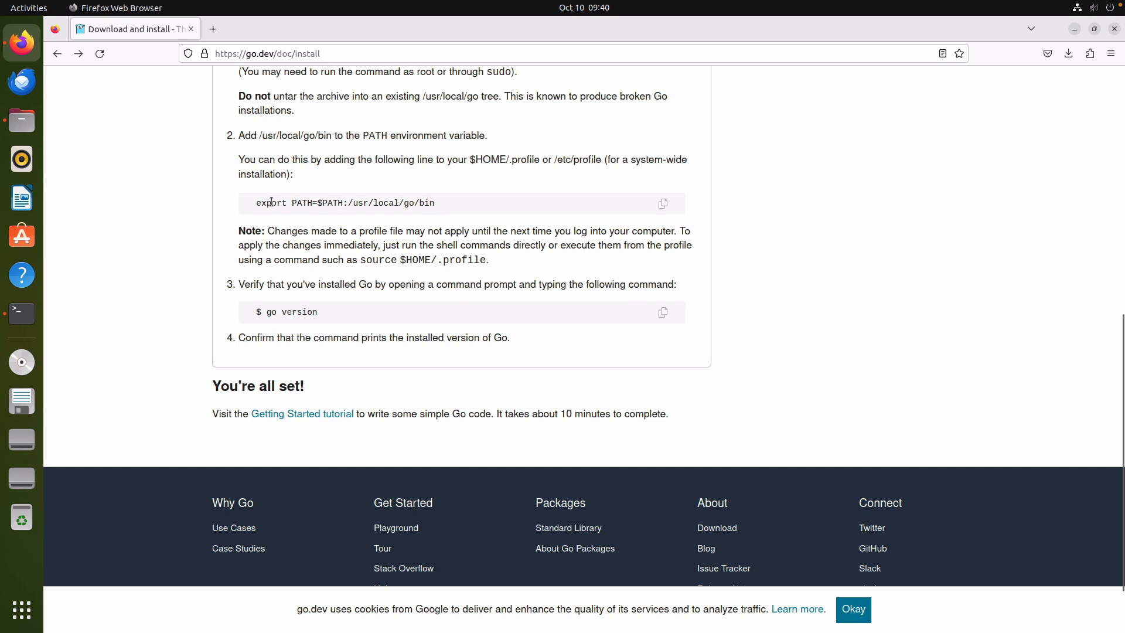
mouse_move(429, 216)
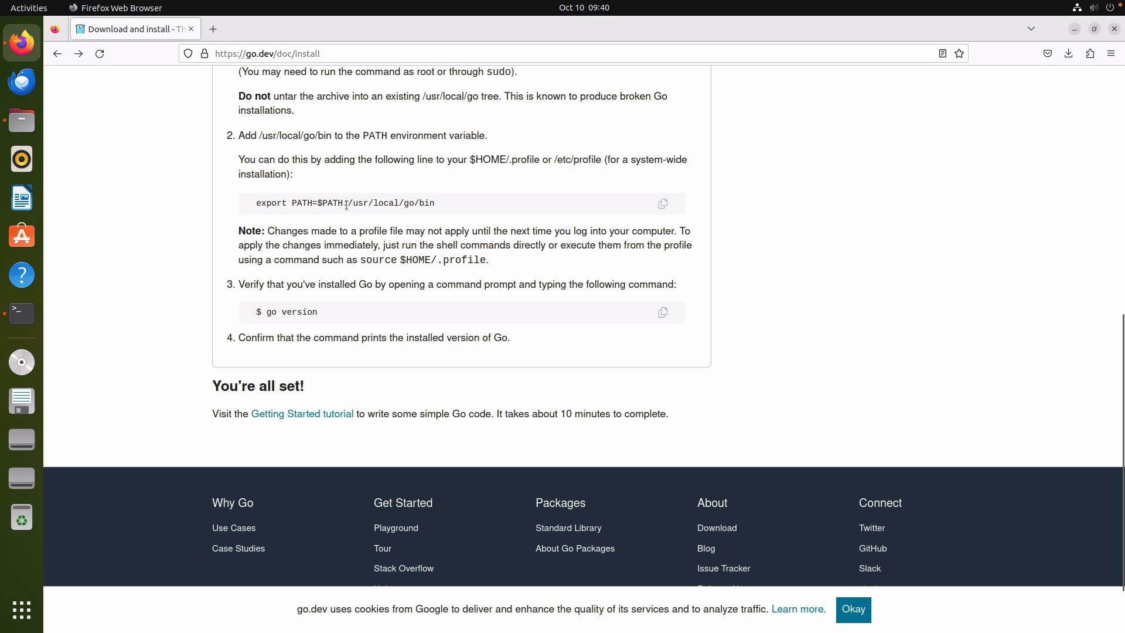
drag(348, 203, 434, 203)
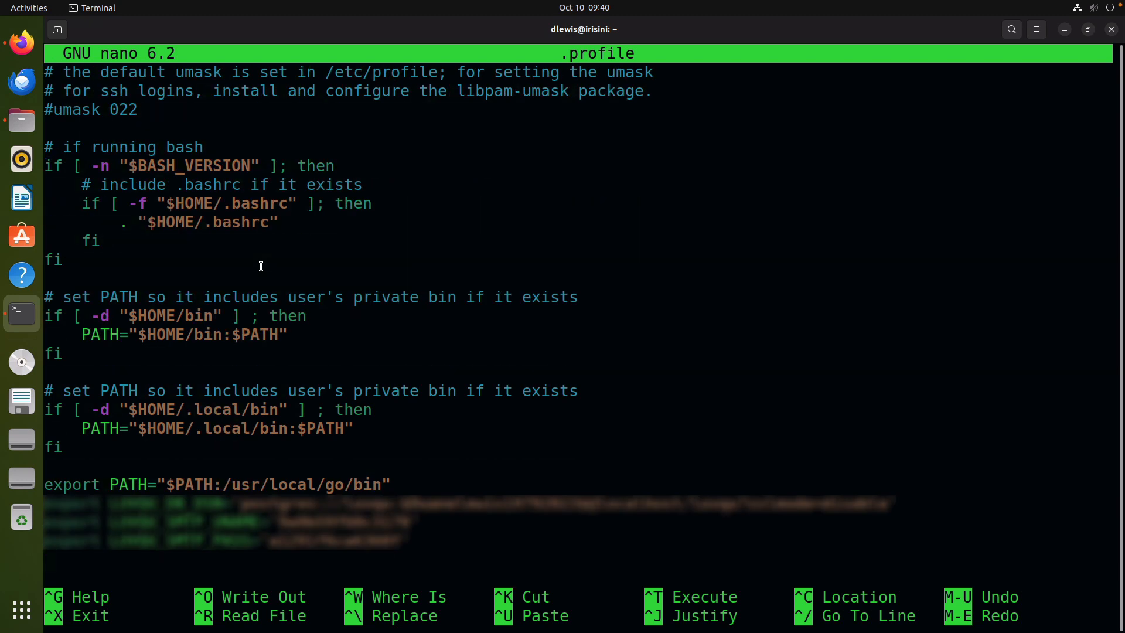
Save .profile with the /usr/local/go/bin PATH export (32 lines) and exit nano.
scroll(up, 3)
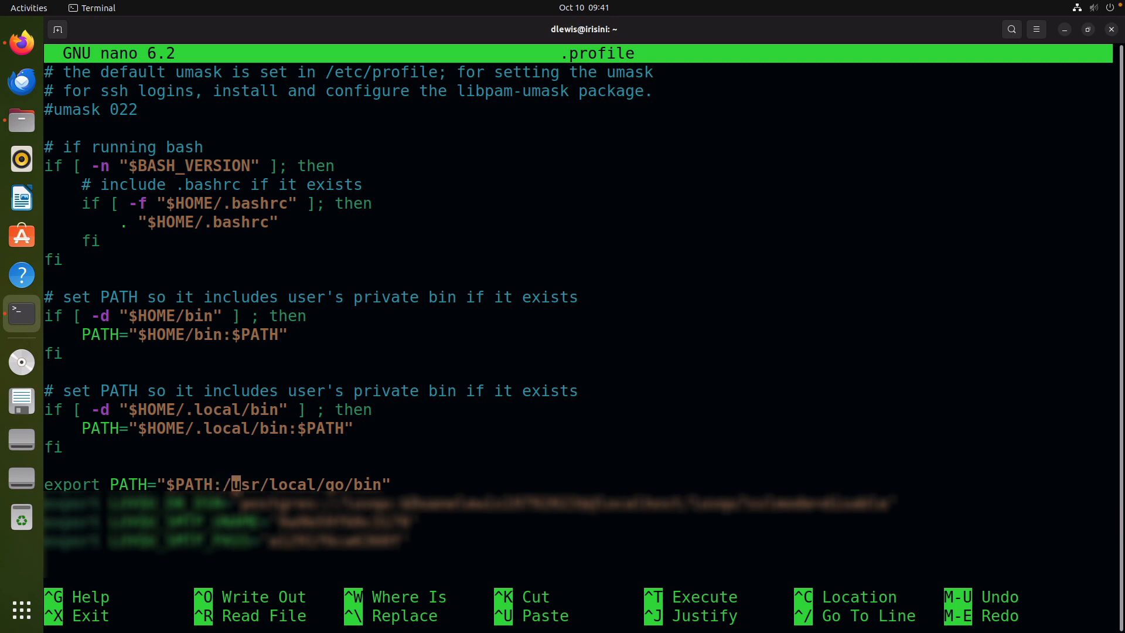
click(310, 484)
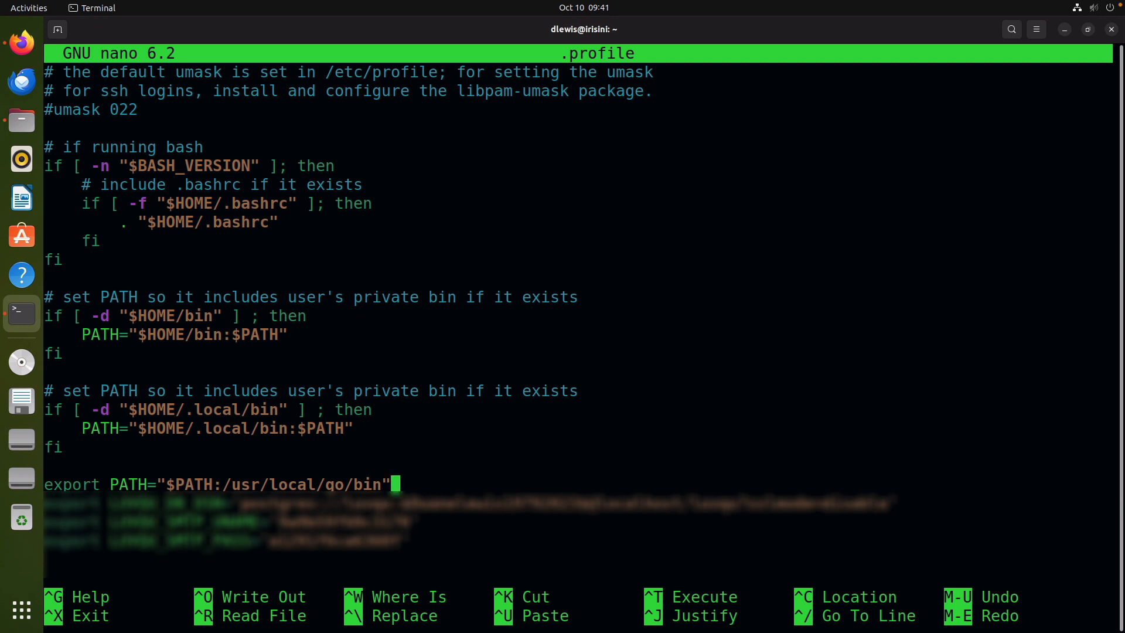
key(ctrl+o)
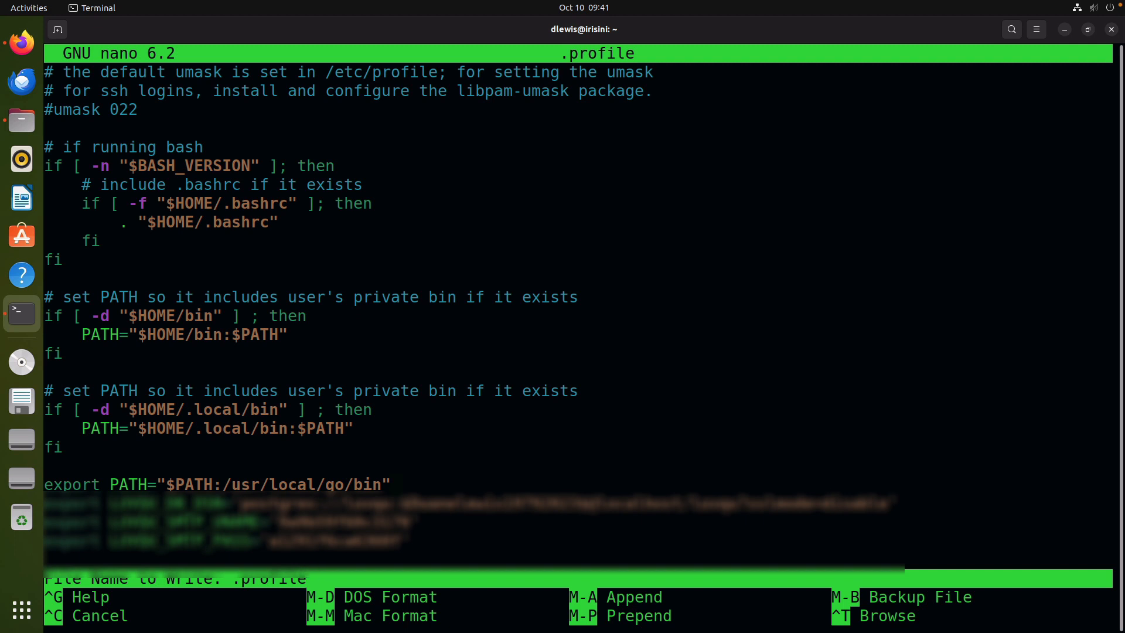
key(Enter)
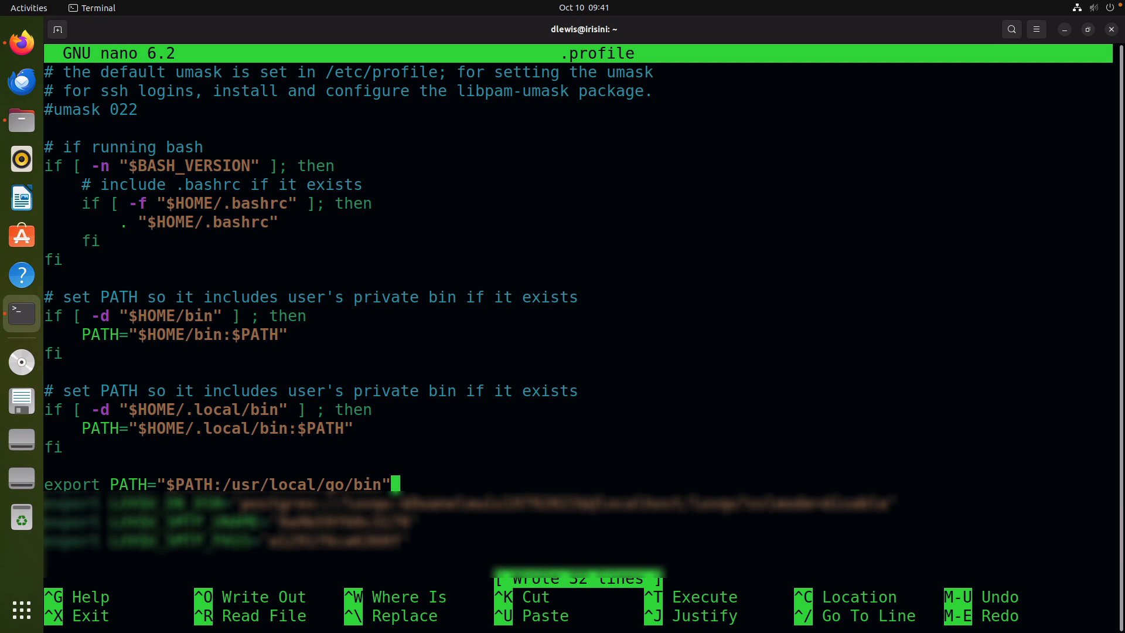
key(ctrl+x)
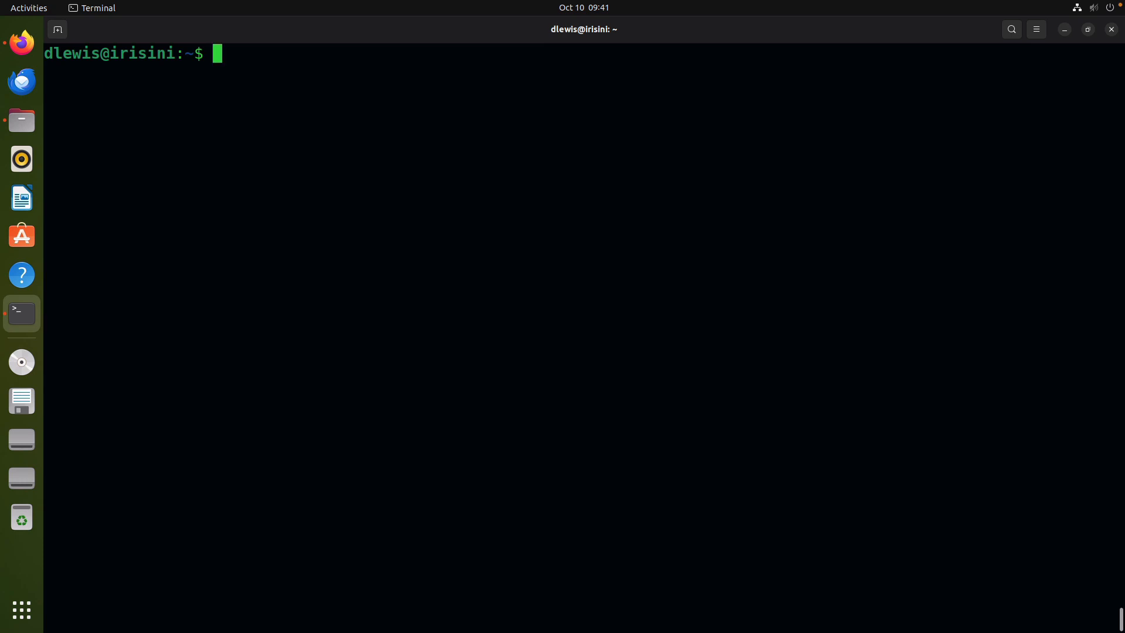
Run source .profile to apply the PATH change, then enter go version.
text(sourc)
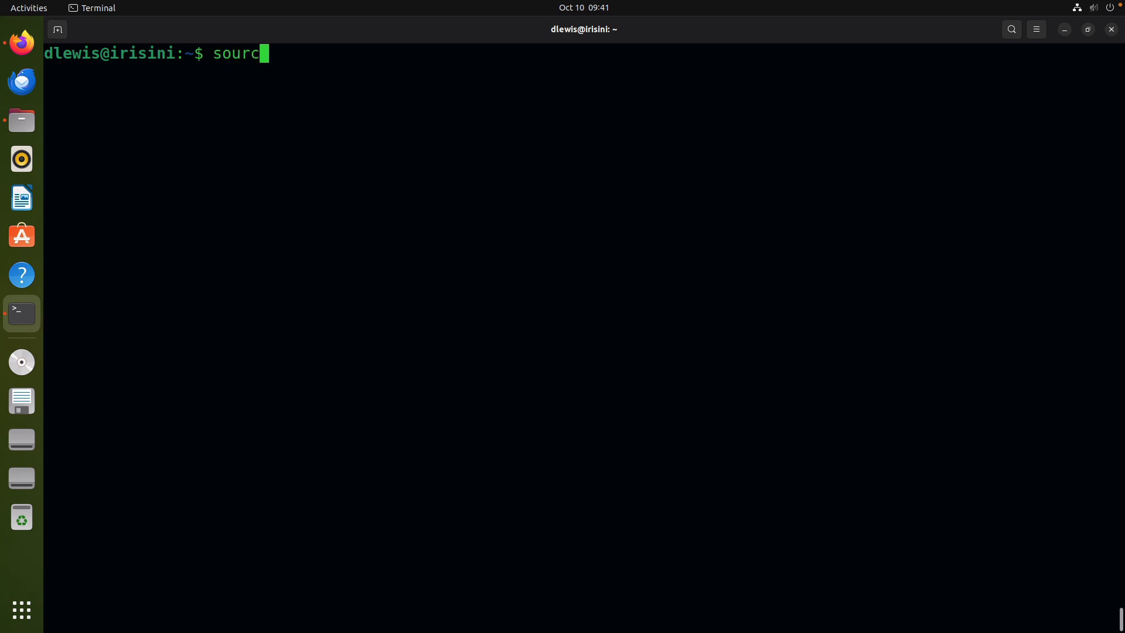
text(e .)
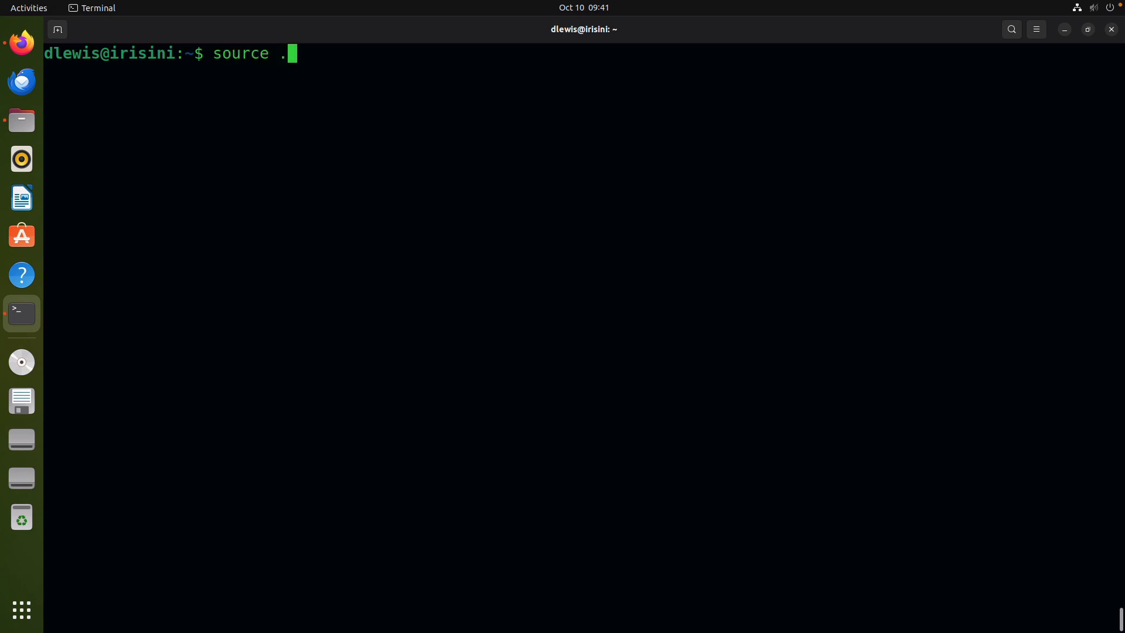
text(pro)
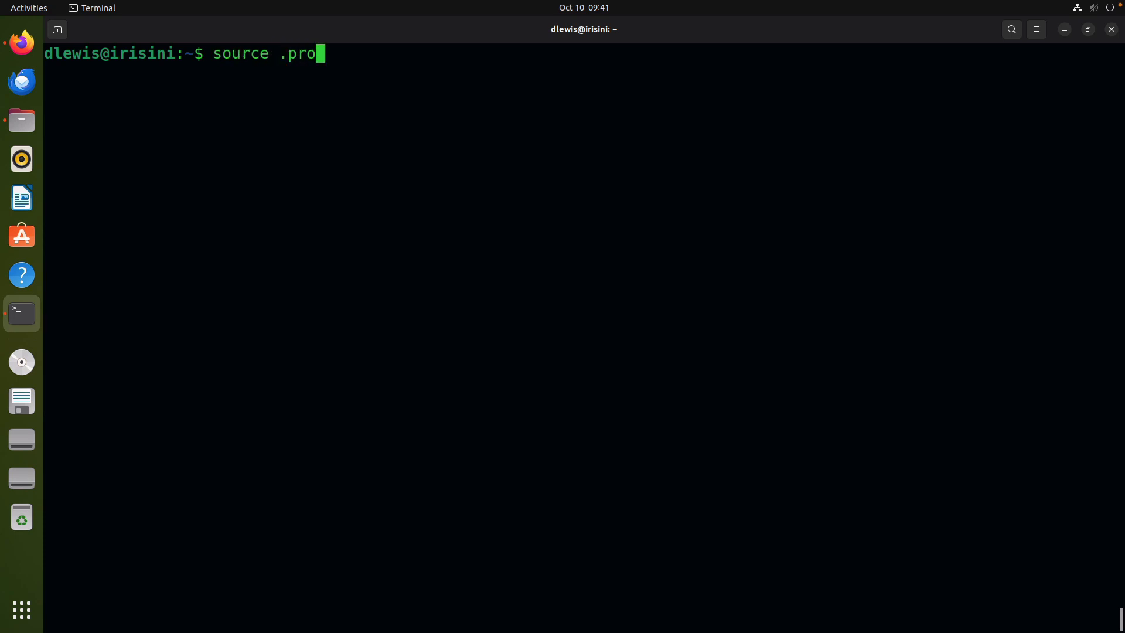
text(file)
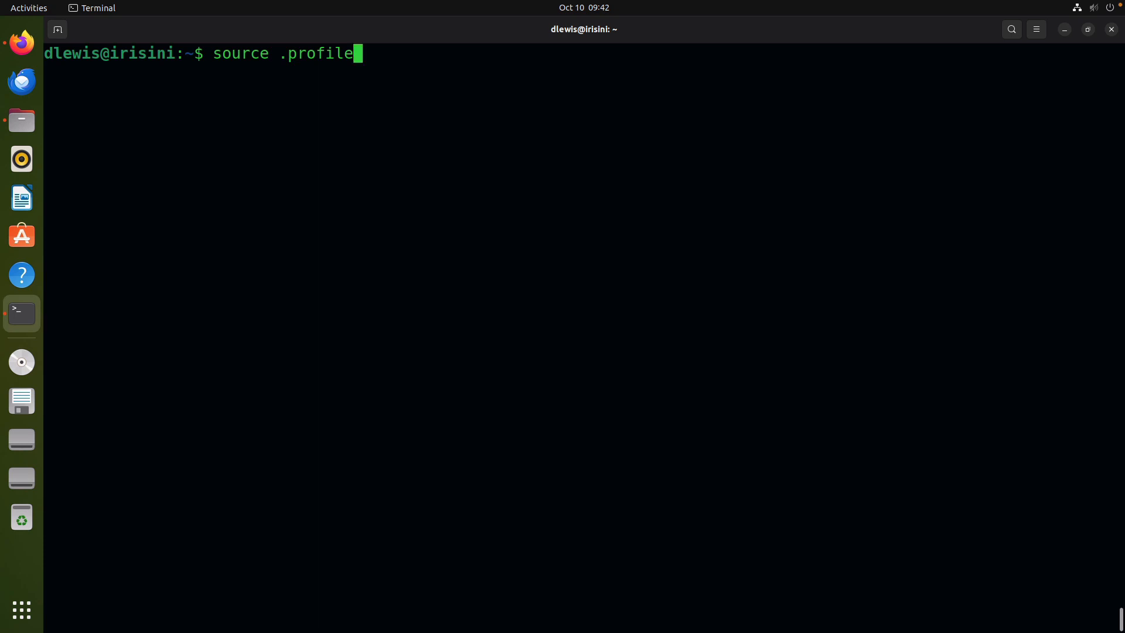
key(Return)
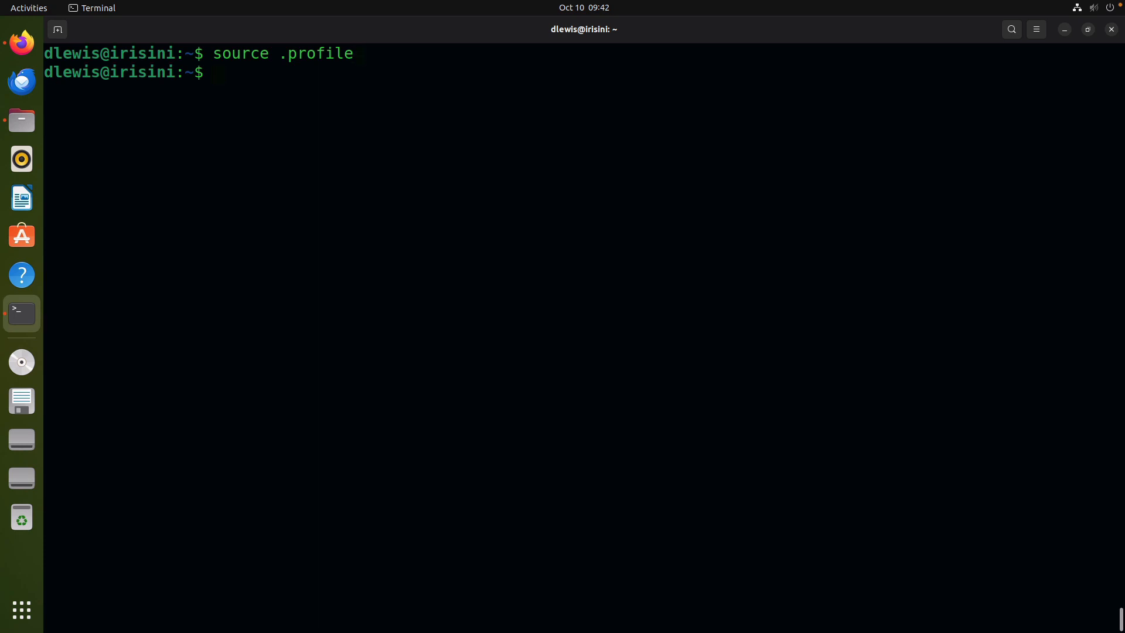
text(go)
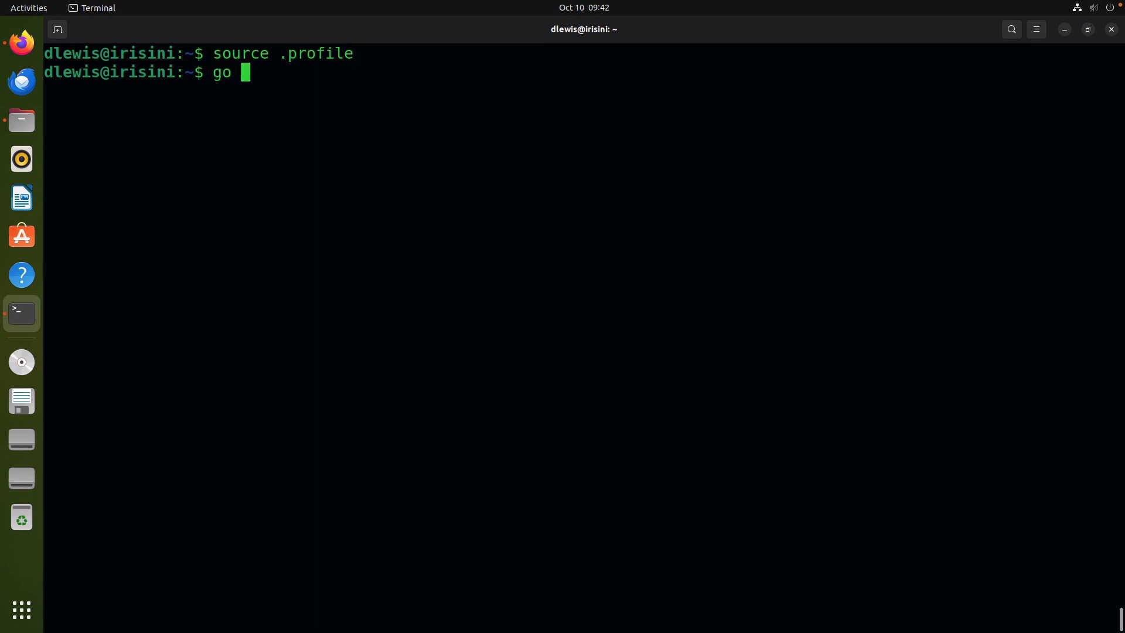
text(version)
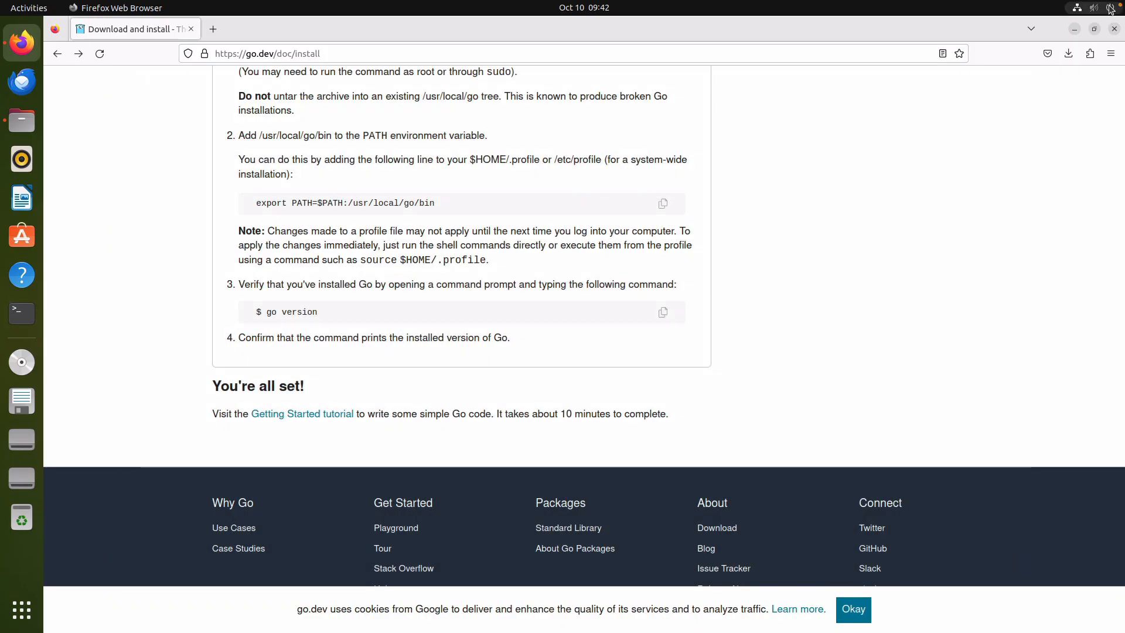
Log out of the GNOME session from the system menu's Power Off / Log Out options.
click(1109, 8)
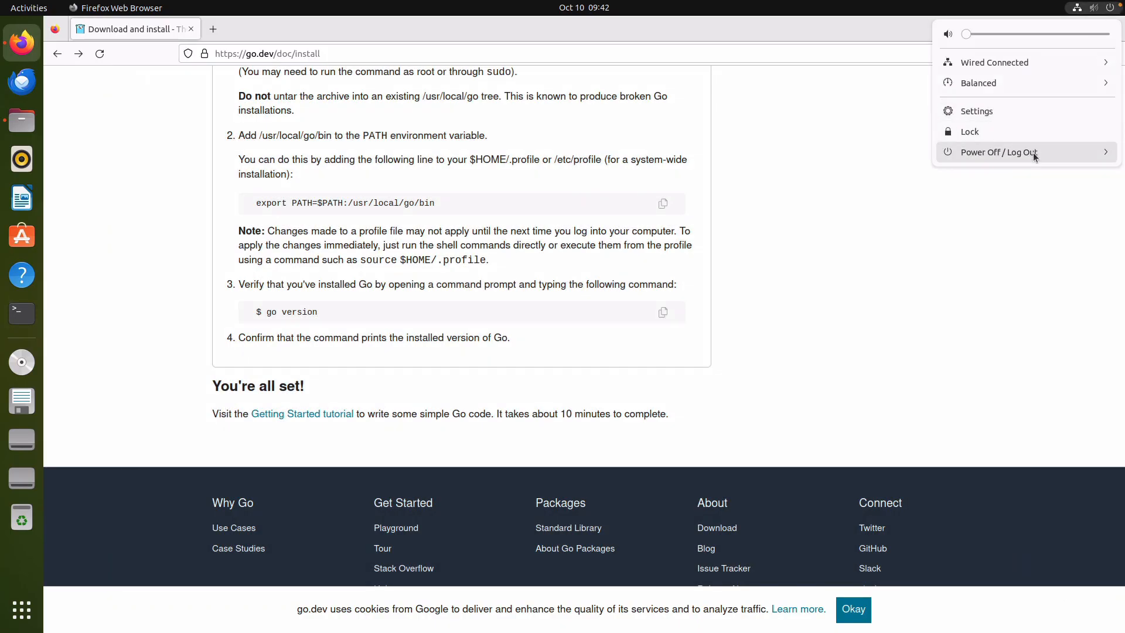
click(998, 152)
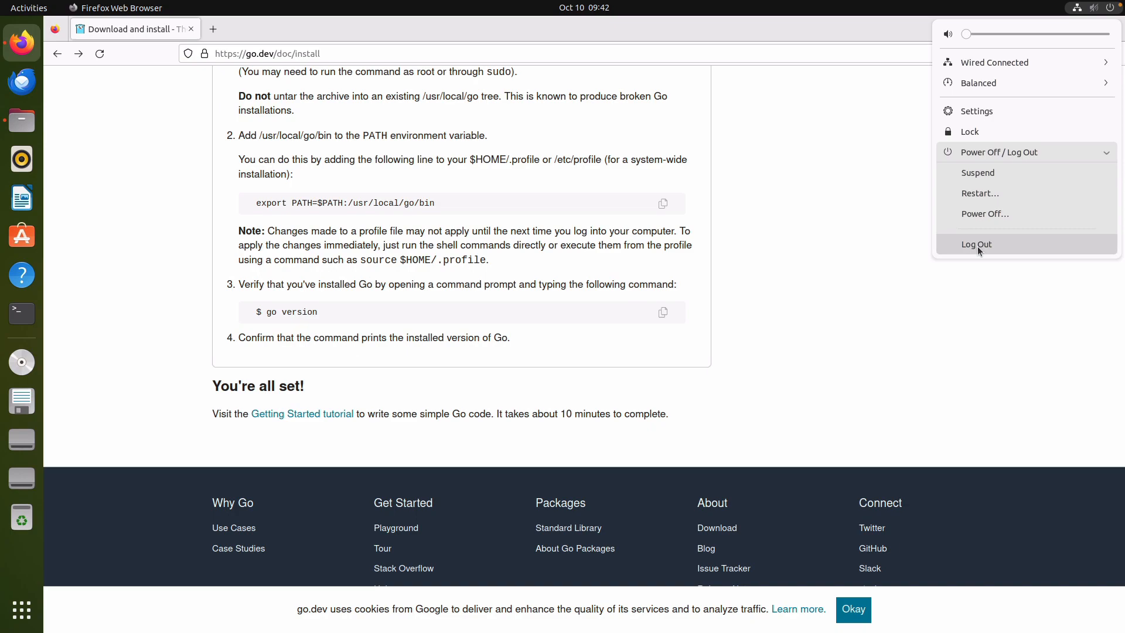
click(976, 244)
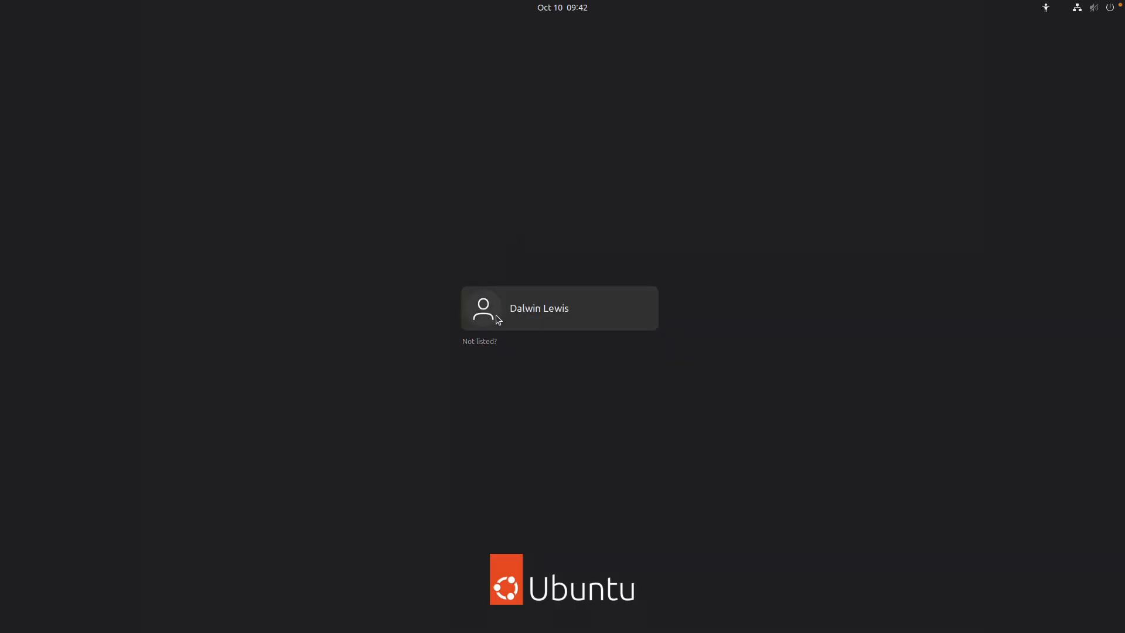
Select the user account and enter the password to sign back in.
click(559, 308)
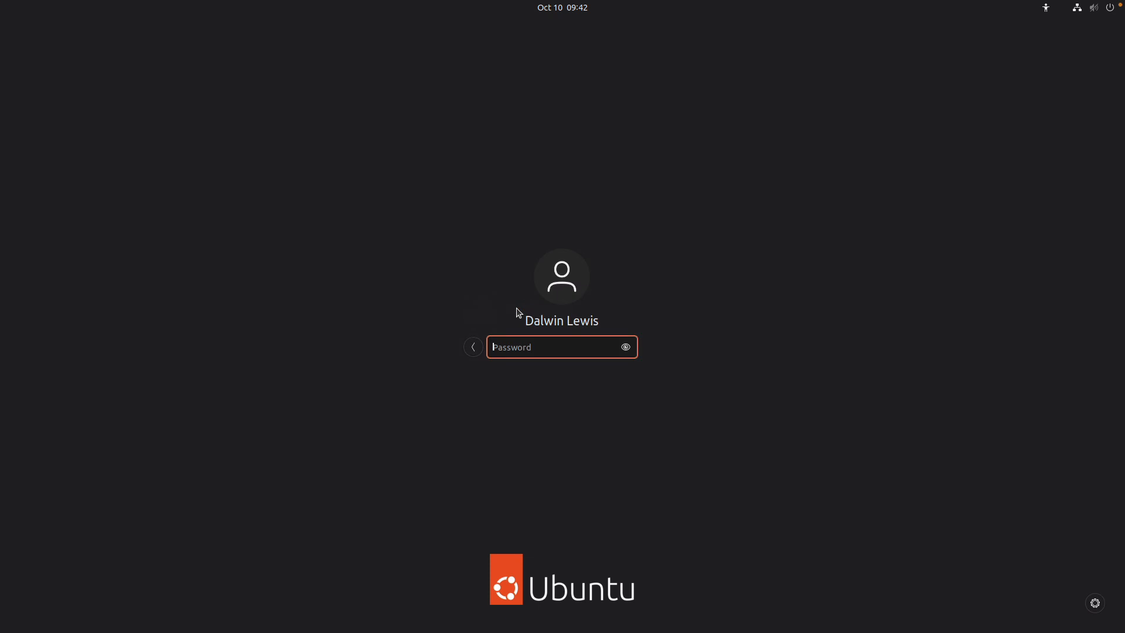
text(password)
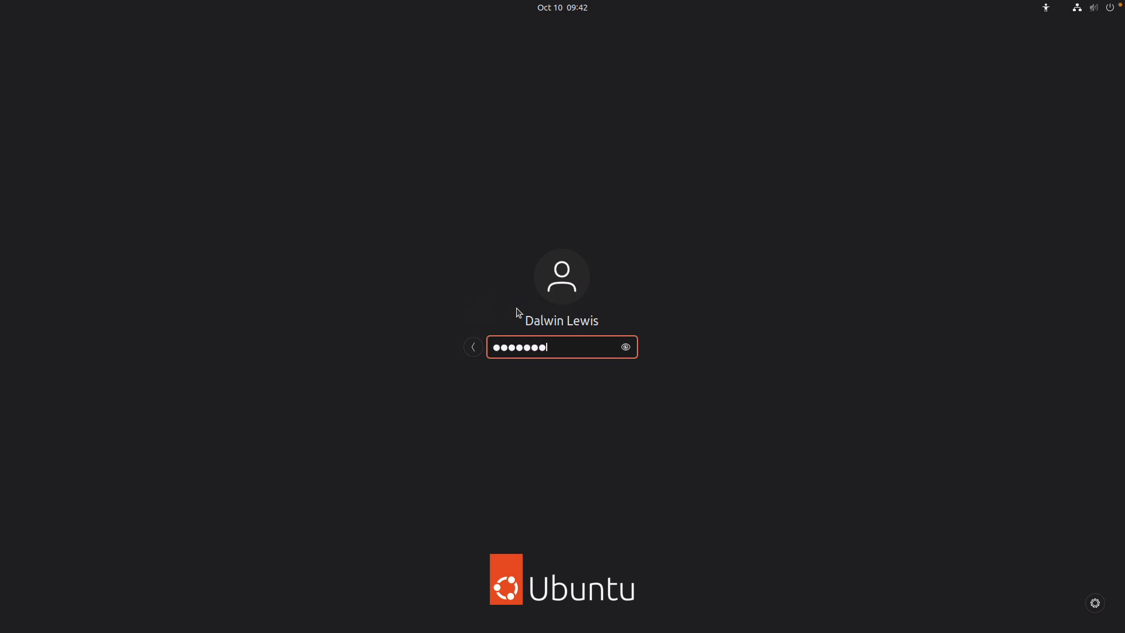
key(Return)
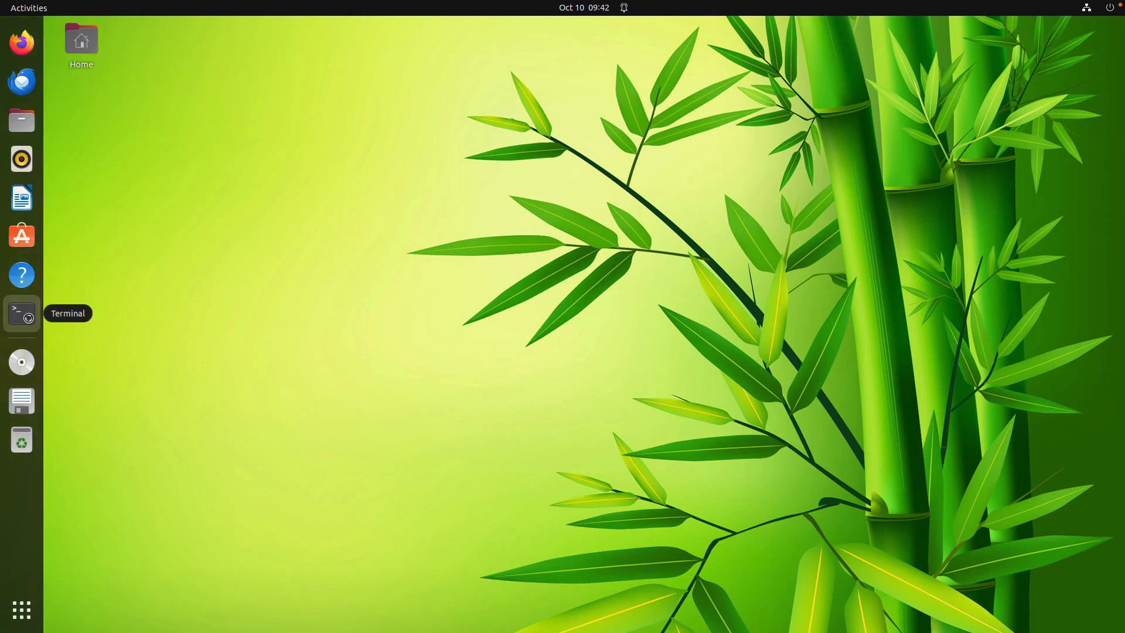
Open Terminal and run 'go version', which reports go1.21.2 linux/amd64.
click(21, 313)
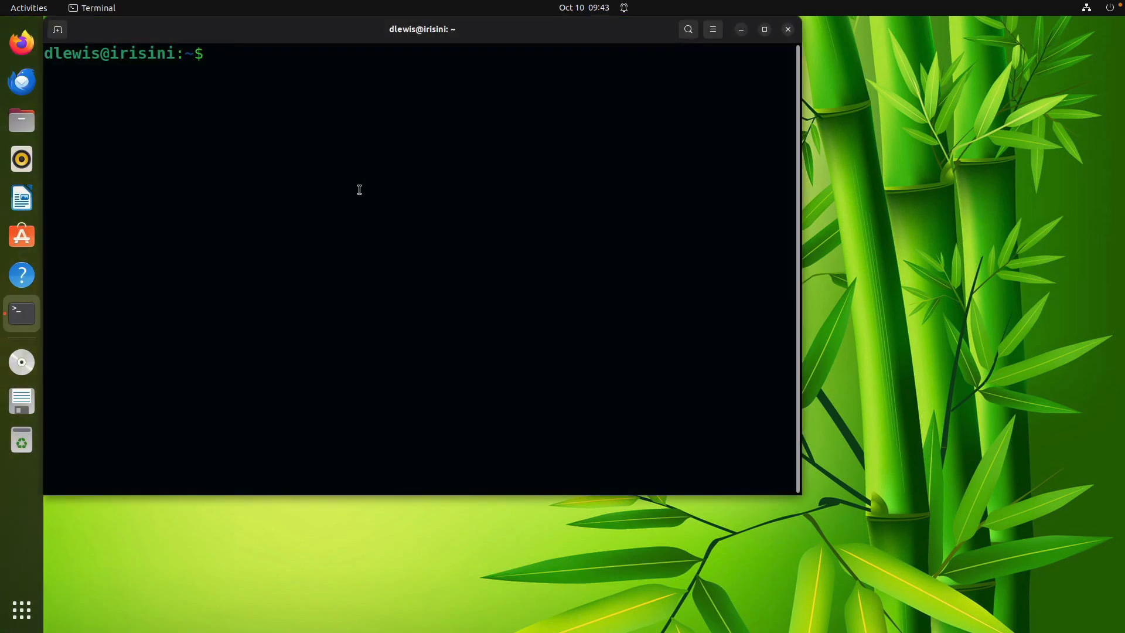
text(go ve)
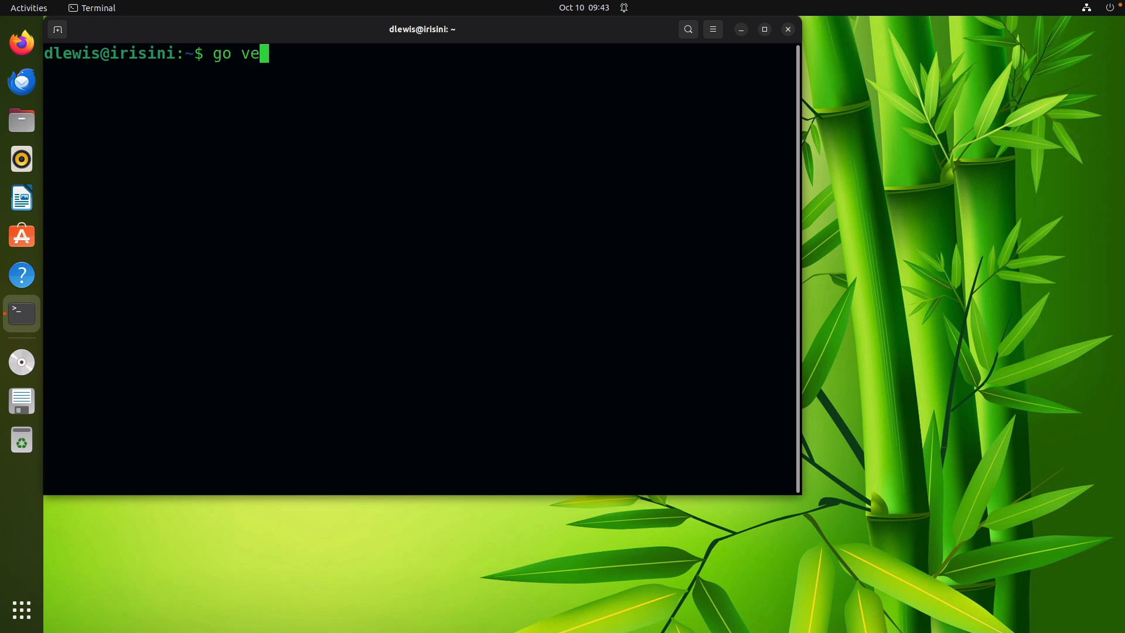
text(rsion)
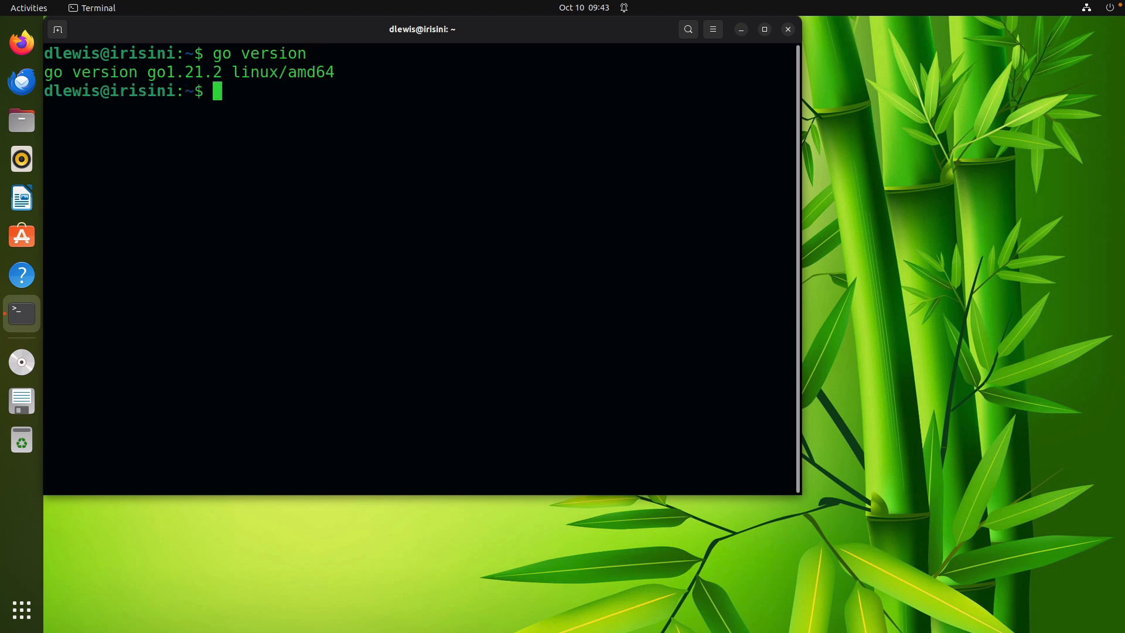
Run 'echo $PATH' to confirm the PATH includes /usr/local/go/bin.
text(echo)
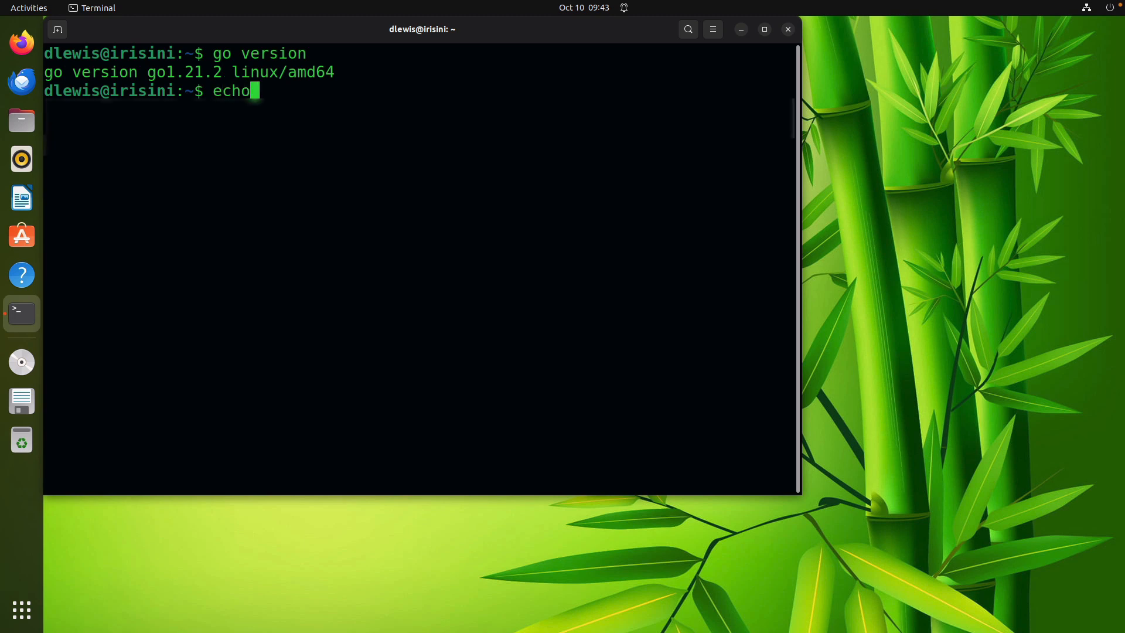
text($PA)
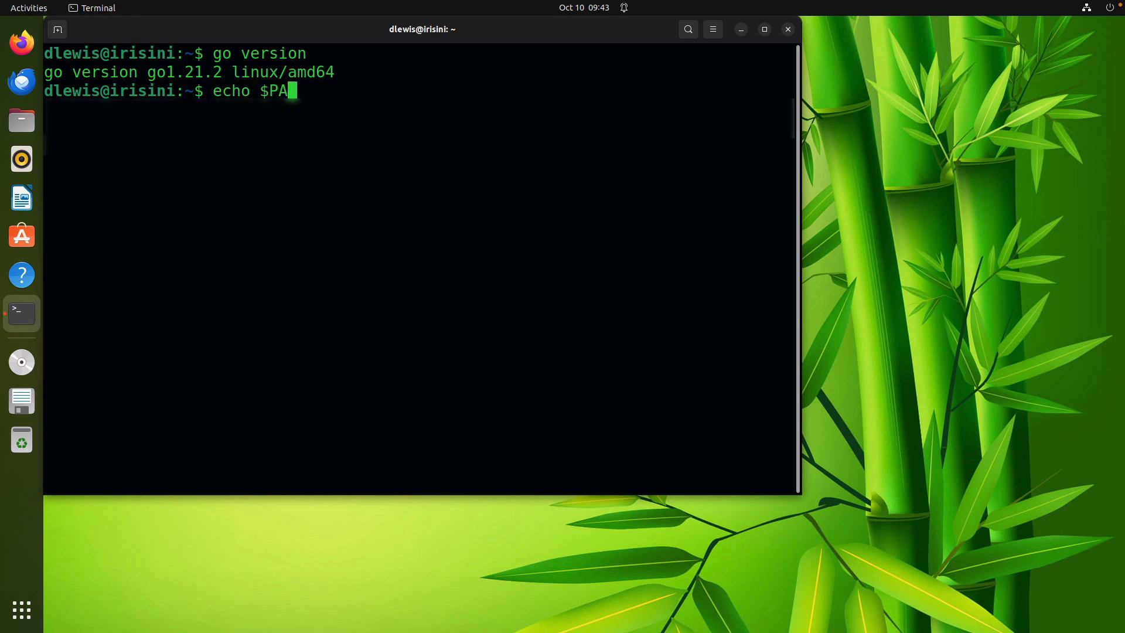
text(TH)
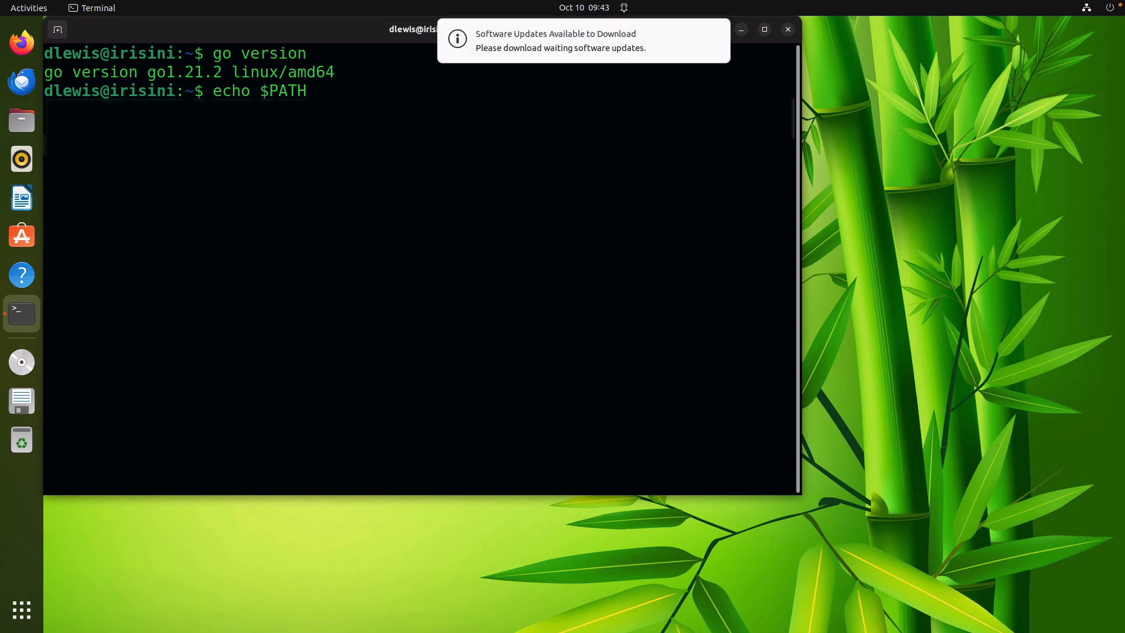
key(Return)
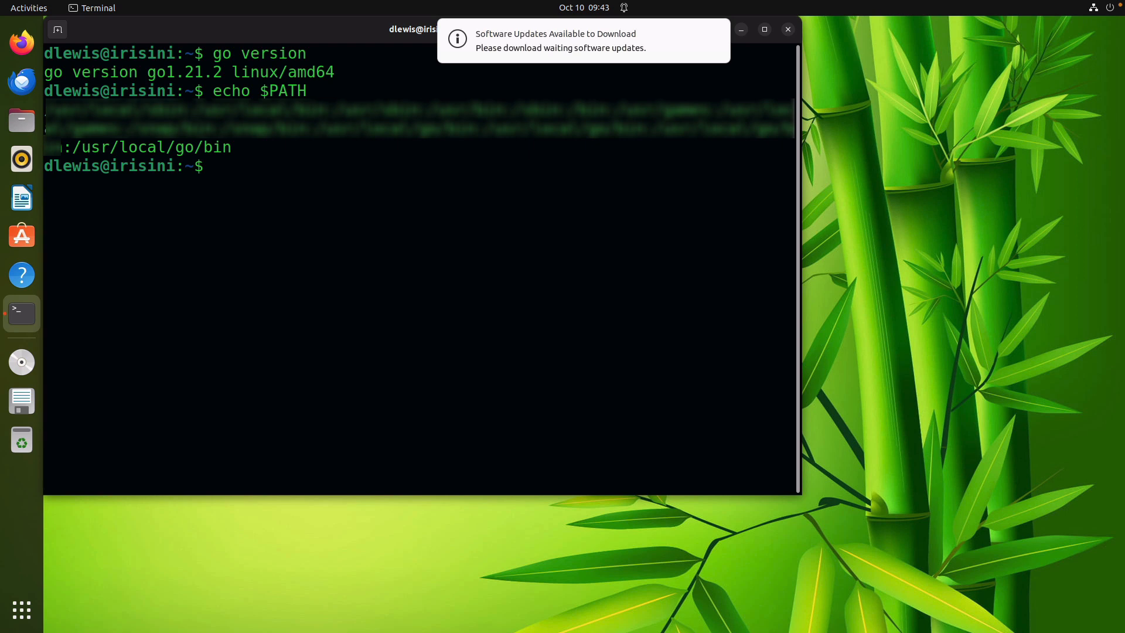
mouse_move(614, 113)
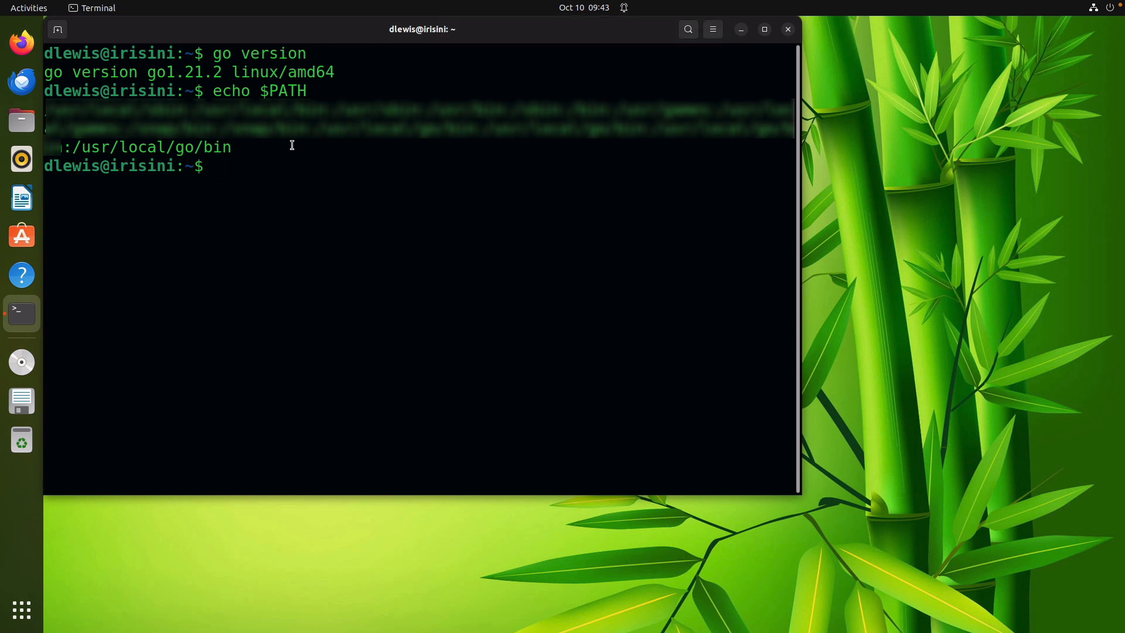
Select text in the terminal output, then close the Terminal window.
double_click(151, 147)
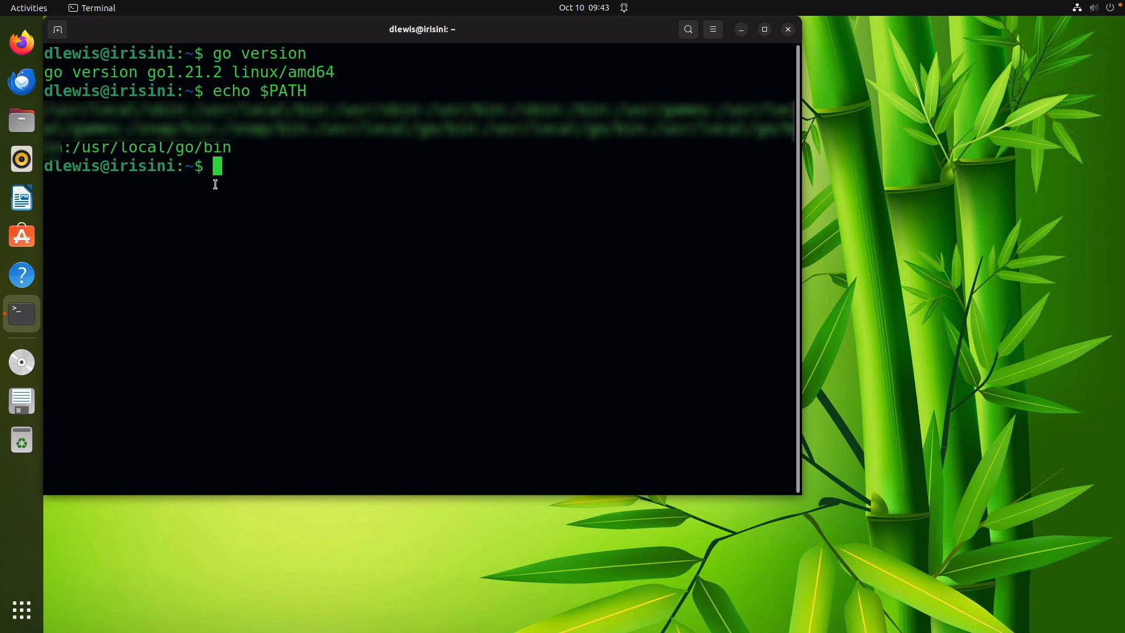
double_click(144, 147)
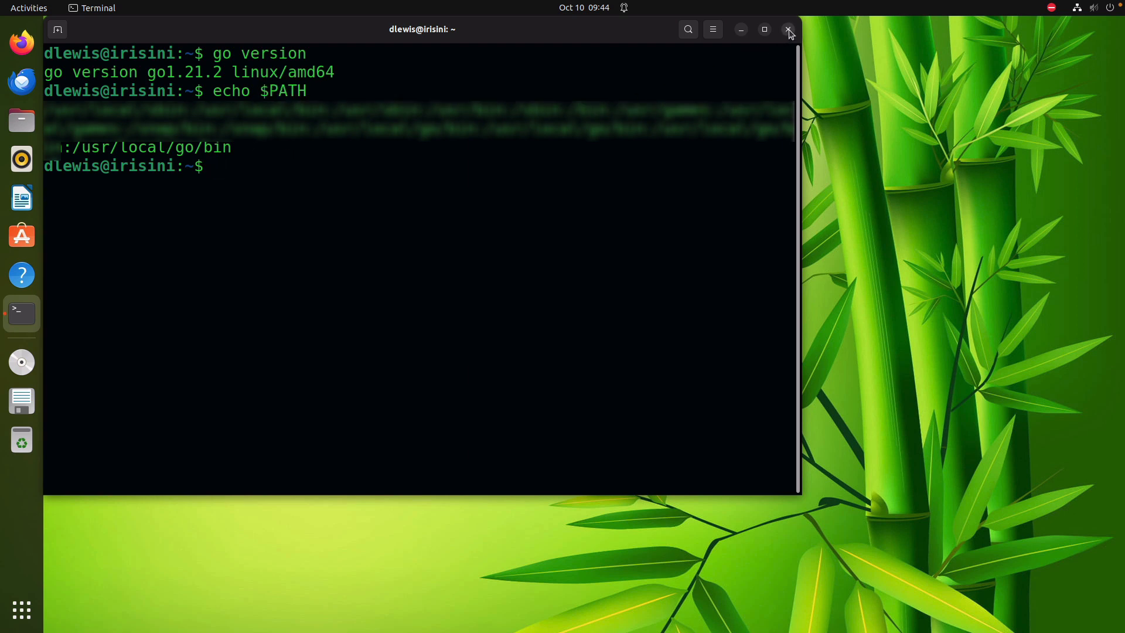
click(789, 29)
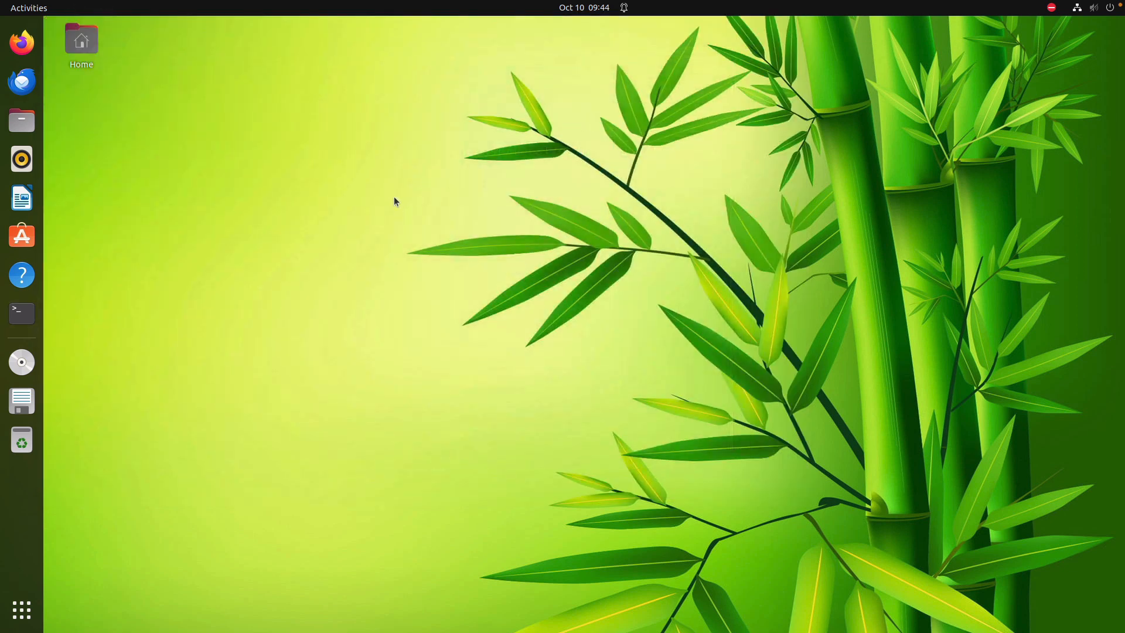
mouse_move(391, 200)
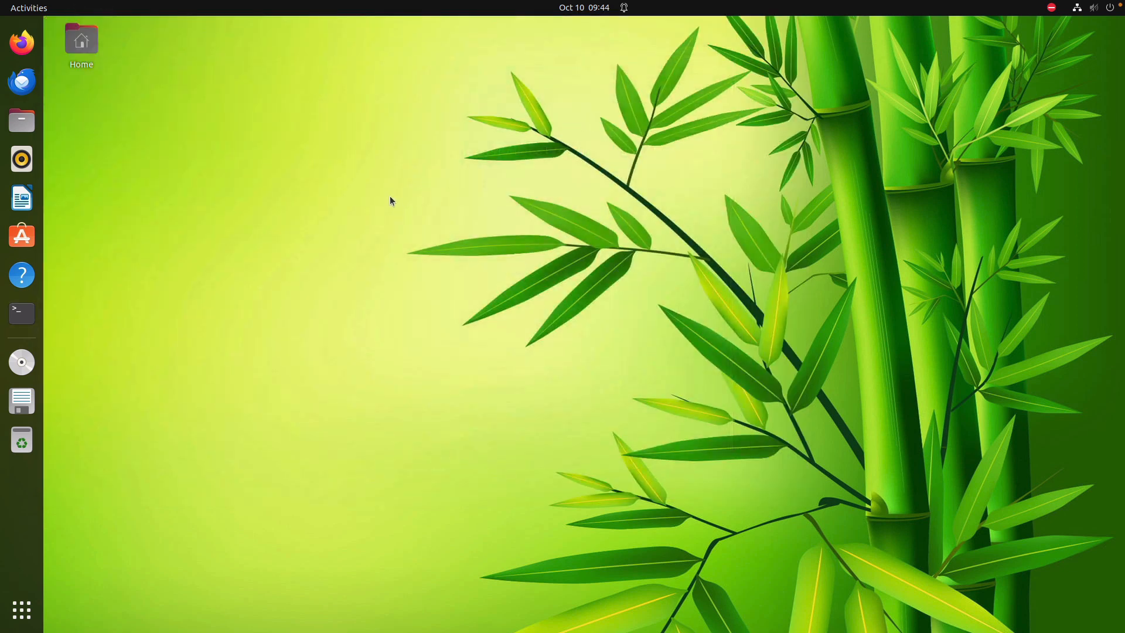